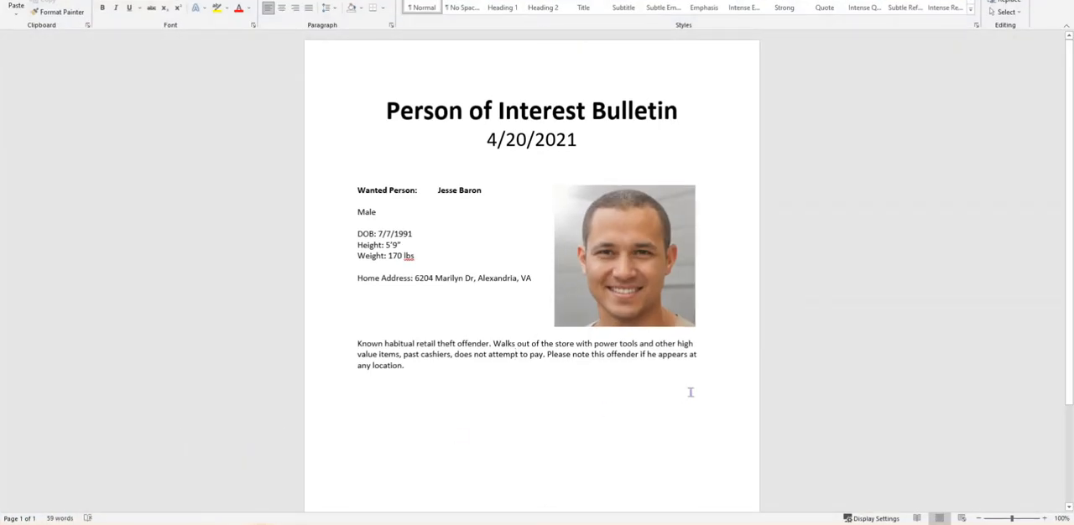
{"action": "mouse_move", "coordinate": [585, 211]}
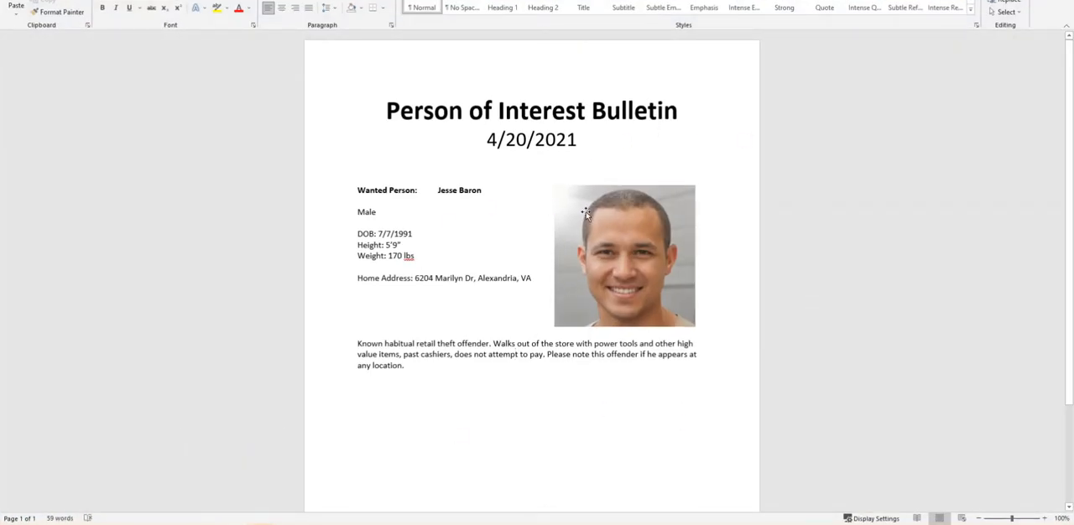
{"action": "mouse_move", "coordinate": [883, 409]}
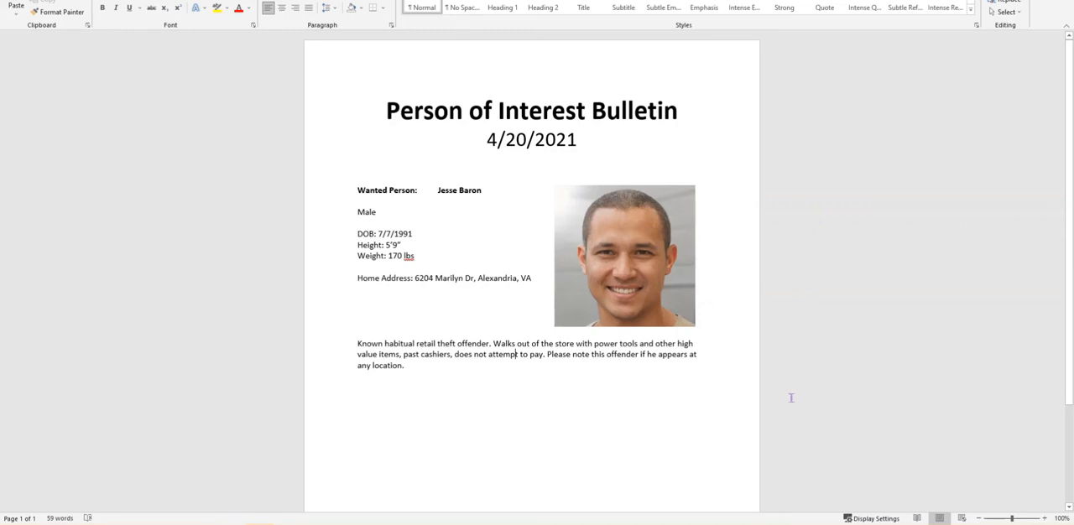
{"action": "mouse_move", "coordinate": [790, 398]}
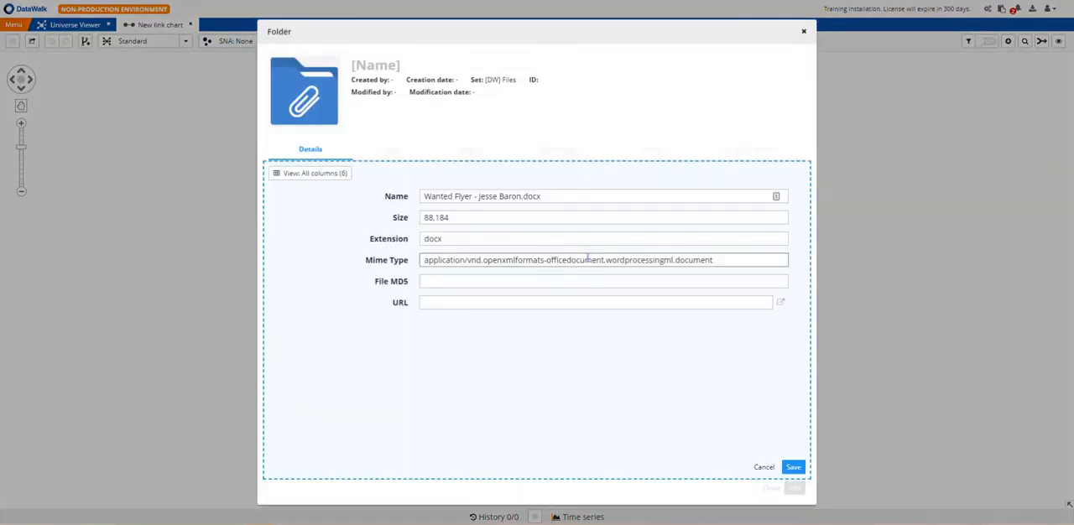
Save the Wanted Flyer record and show its extracted entities including person Jesse Baron.
{"action": "left_click", "coordinate": [303, 90]}
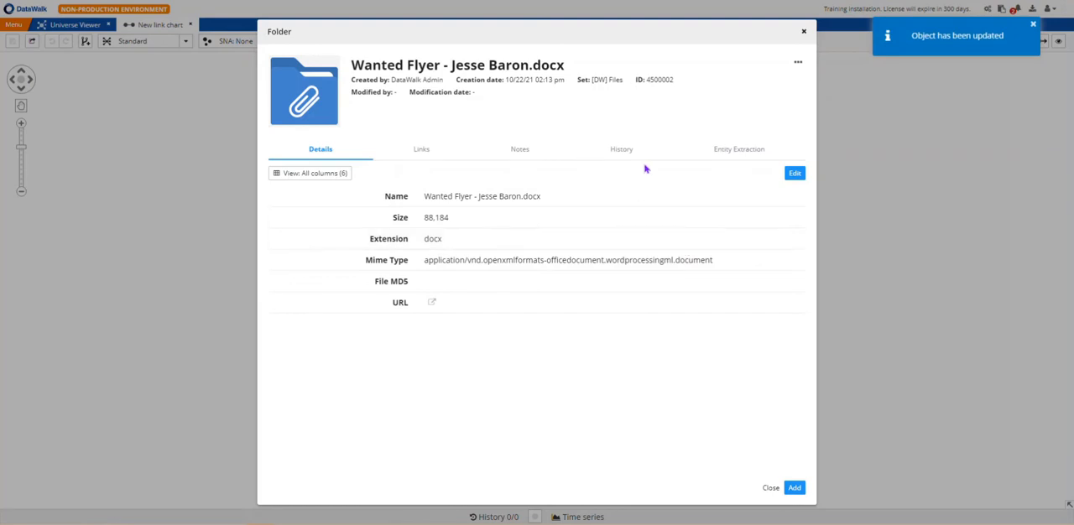
{"action": "left_click", "coordinate": [737, 148]}
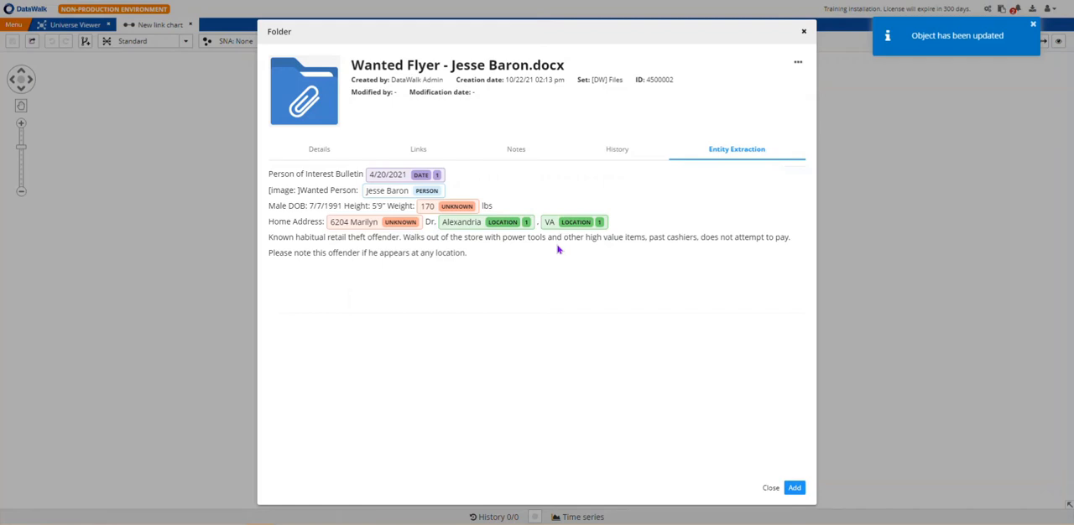
{"action": "mouse_move", "coordinate": [543, 271]}
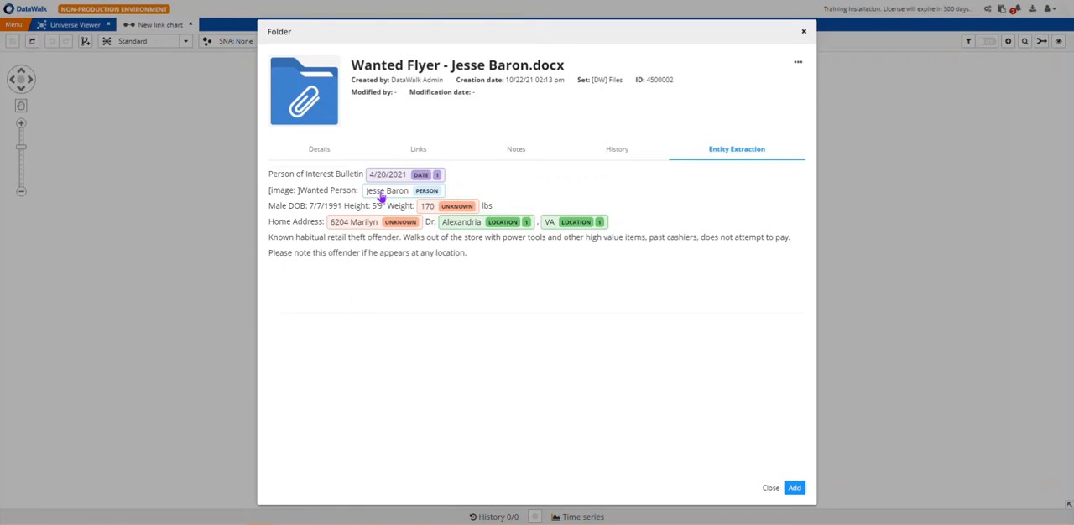
{"action": "left_click", "coordinate": [386, 192]}
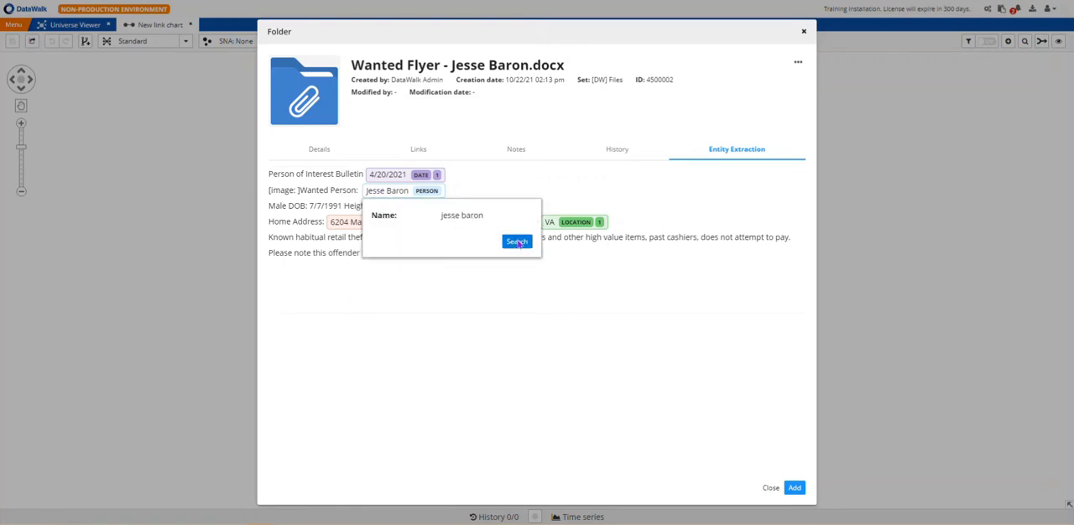
{"action": "left_click", "coordinate": [517, 242]}
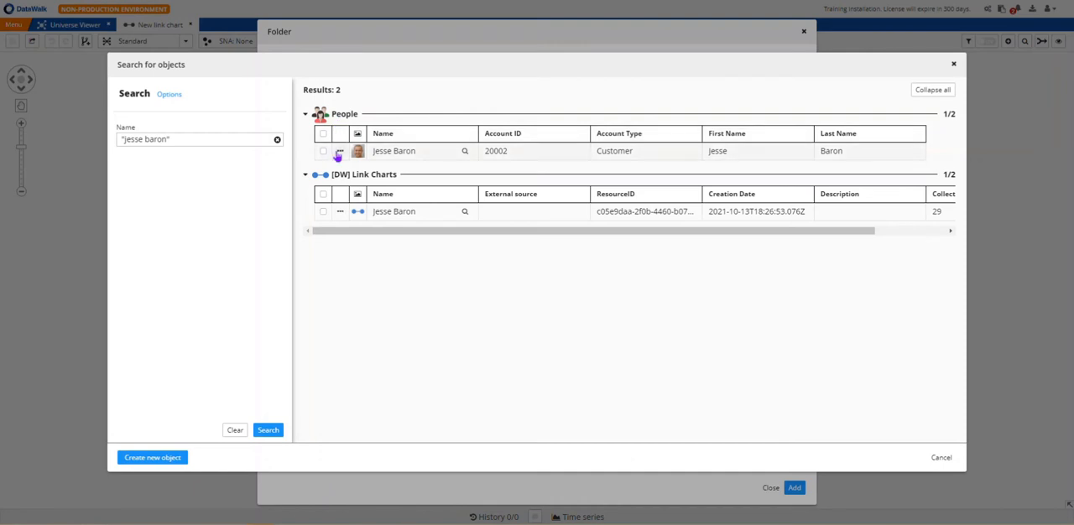
{"action": "left_click", "coordinate": [339, 151]}
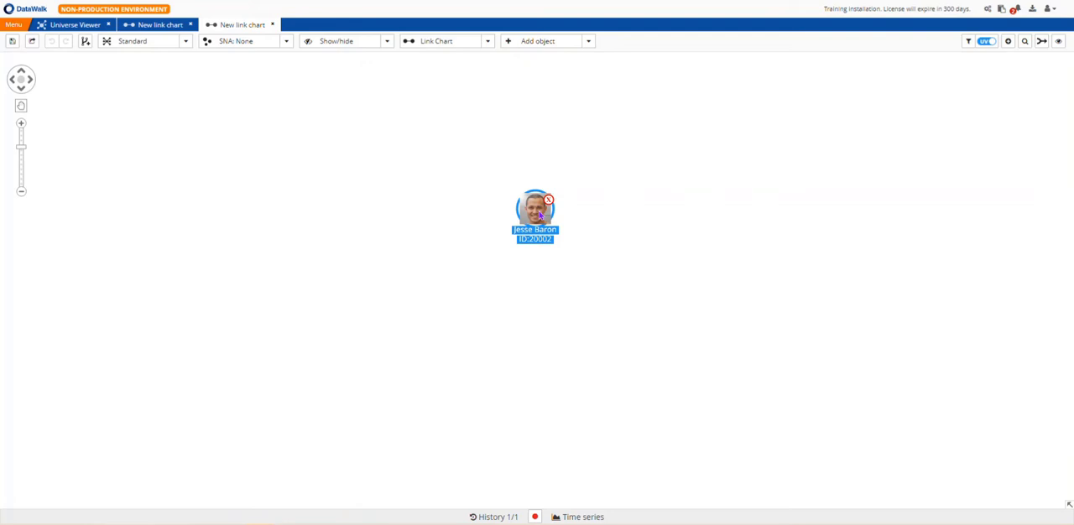
{"action": "mouse_move", "coordinate": [651, 219]}
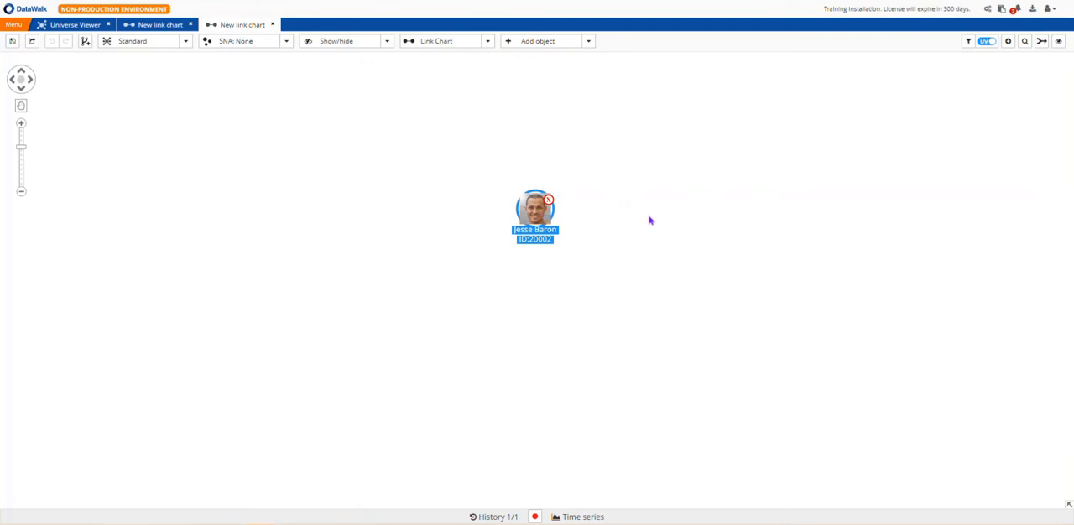
{"action": "left_click", "coordinate": [1007, 41]}
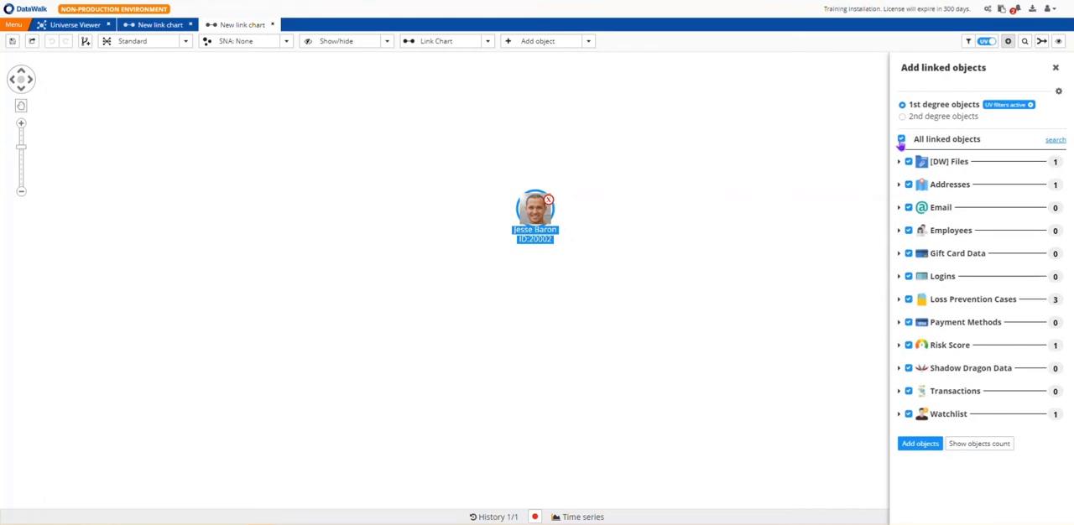
{"action": "left_click", "coordinate": [901, 140]}
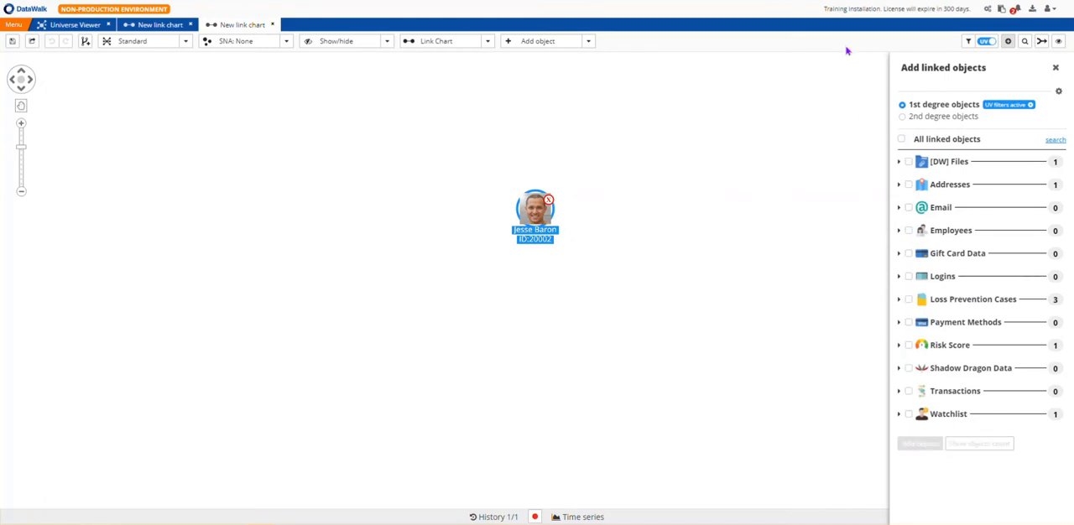
{"action": "left_click_drag", "start_coordinate": [533, 210], "coordinate": [517, 195]}
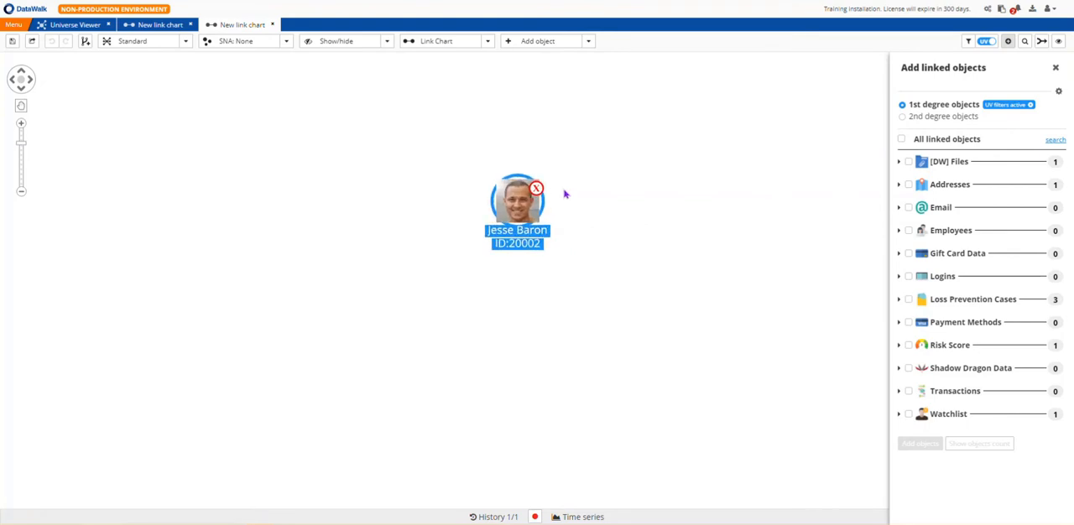
{"action": "left_click_drag", "start_coordinate": [516, 198], "coordinate": [548, 258]}
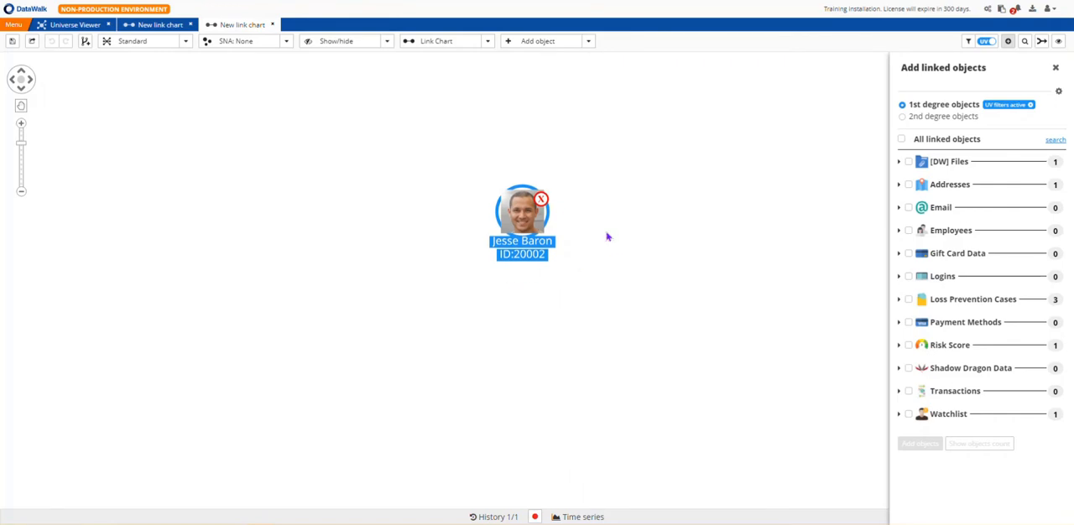
{"action": "mouse_move", "coordinate": [626, 236]}
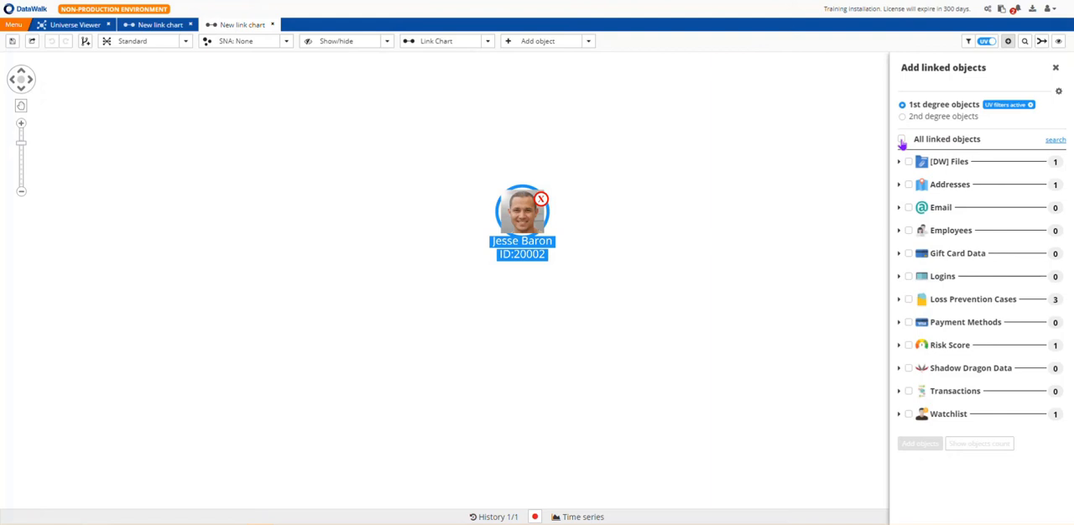
{"action": "mouse_move", "coordinate": [916, 341]}
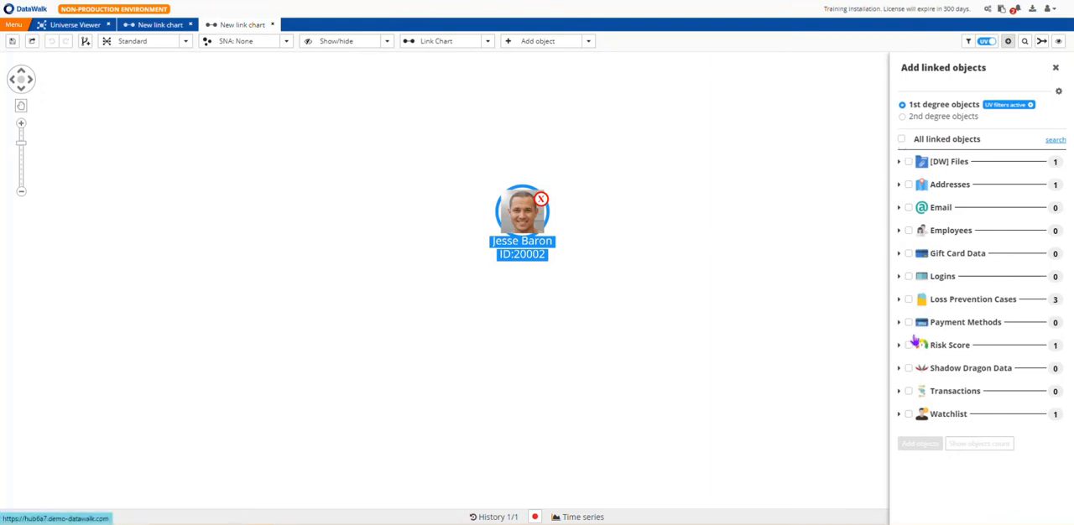
{"action": "left_click", "coordinate": [907, 299]}
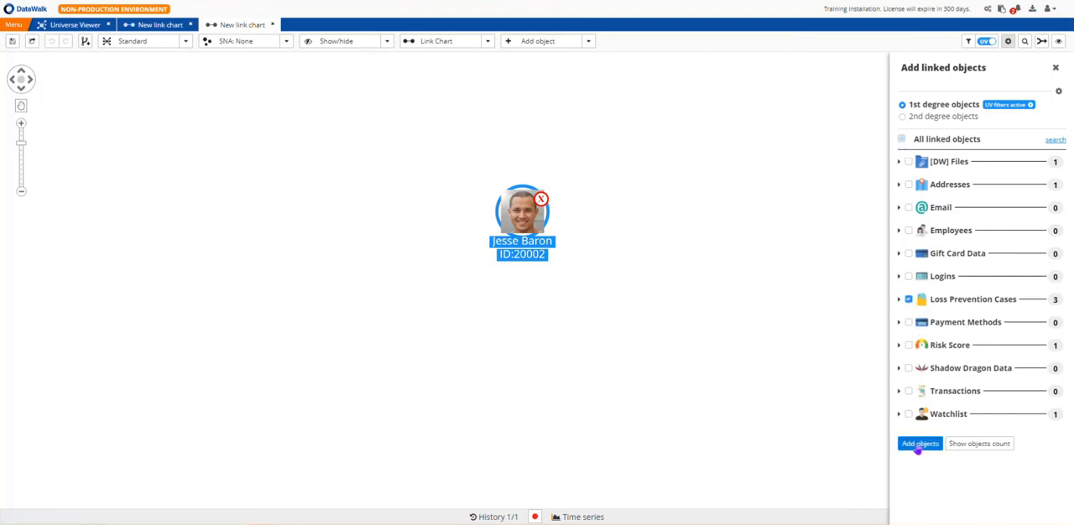
{"action": "left_click", "coordinate": [920, 443]}
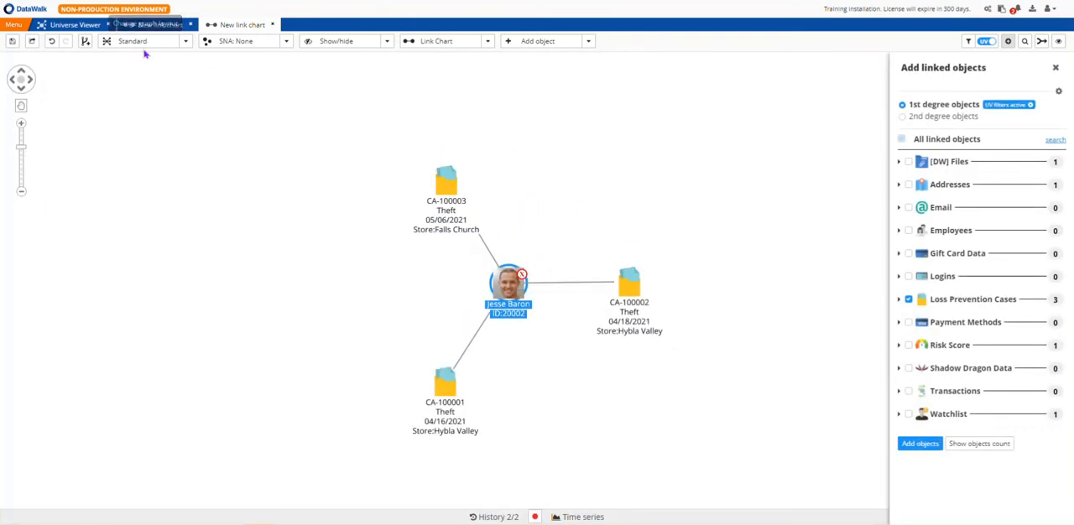
{"action": "left_click", "coordinate": [446, 182]}
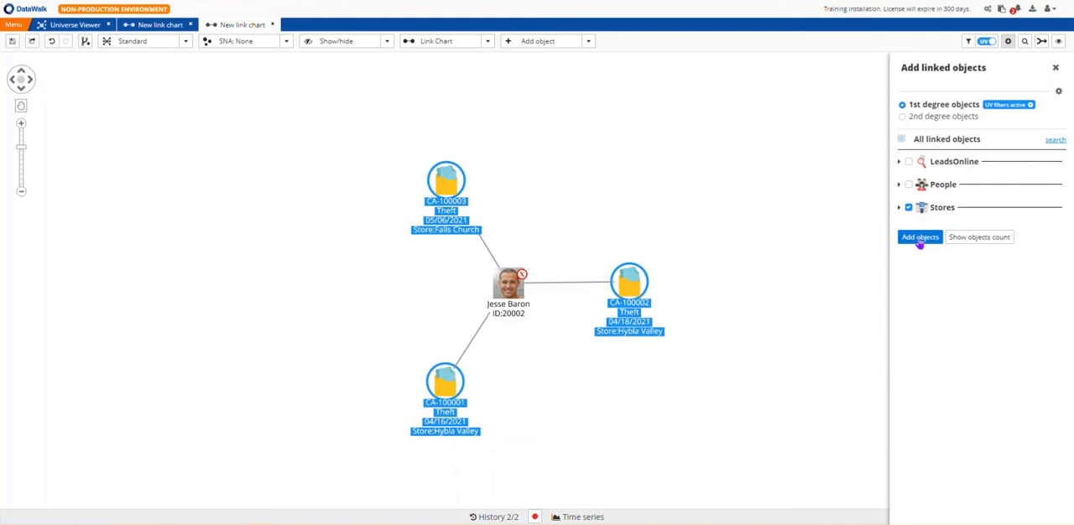
{"action": "left_click", "coordinate": [920, 237]}
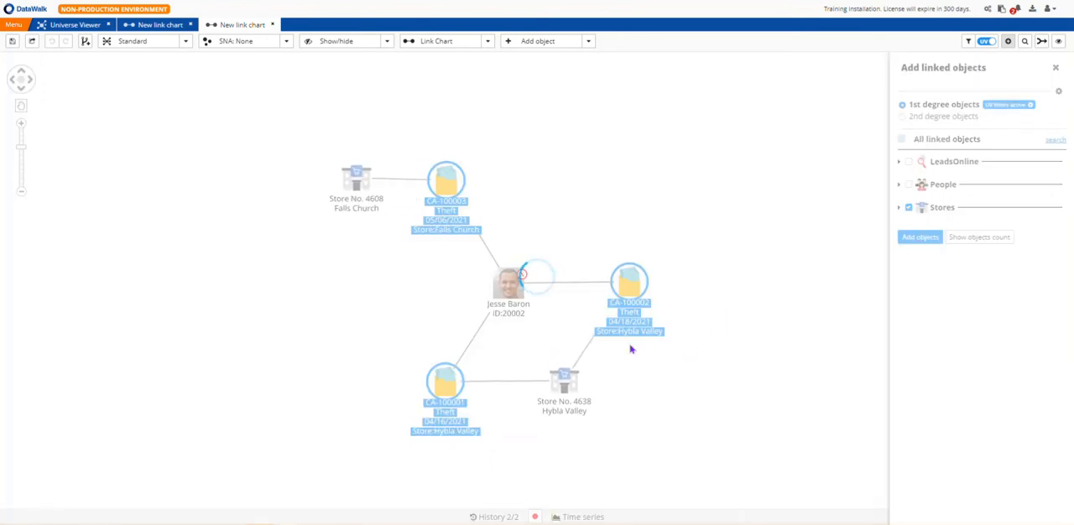
{"action": "left_click", "coordinate": [920, 236]}
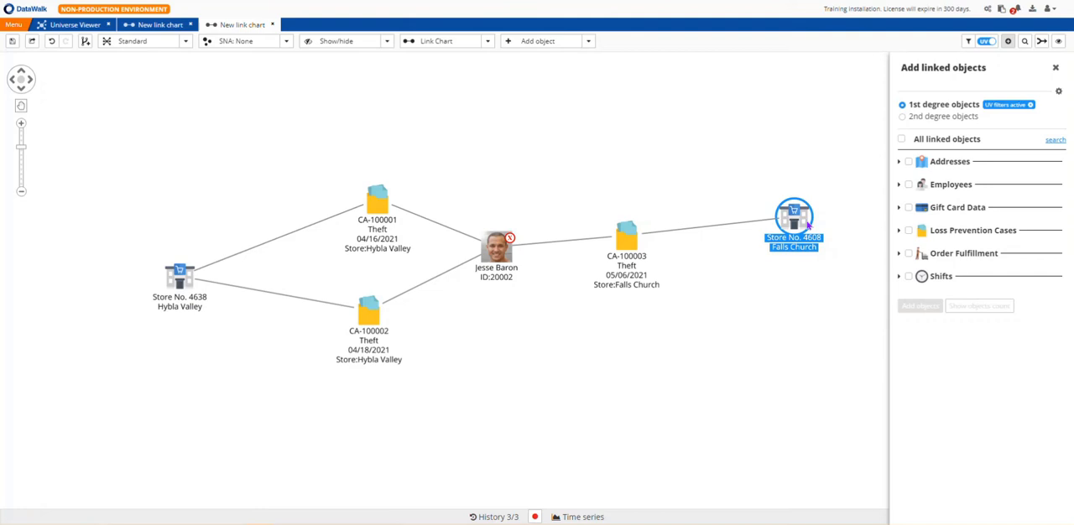
With both stores selected and the case date-range filter on, add their linked Loss Prevention Cases.
{"action": "left_click", "coordinate": [179, 270]}
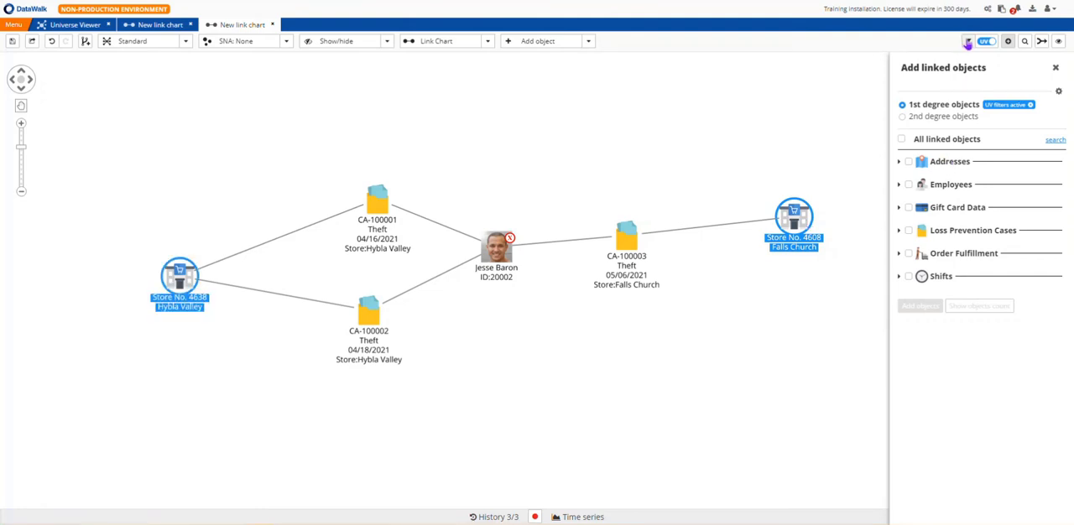
{"action": "left_click", "coordinate": [967, 40]}
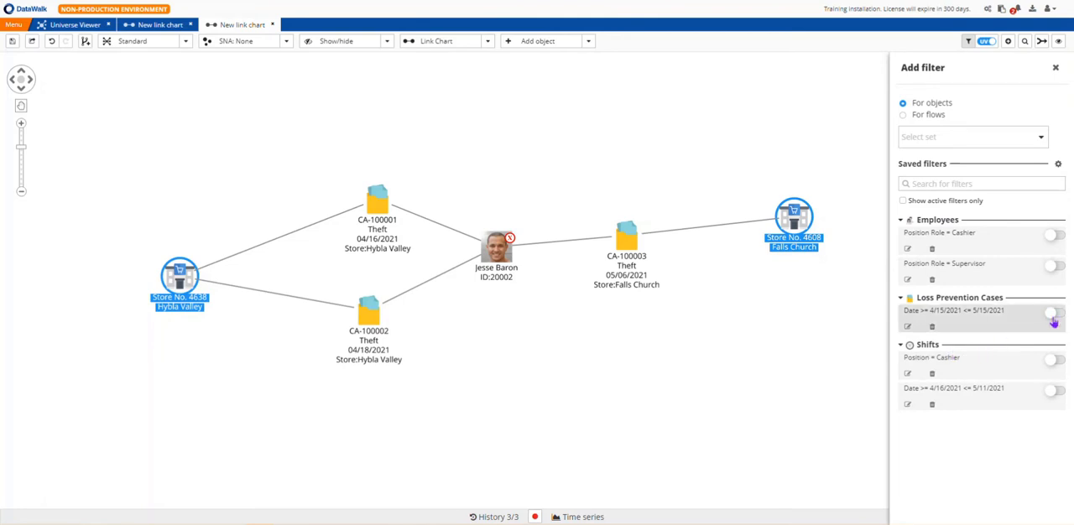
{"action": "left_click", "coordinate": [1054, 312]}
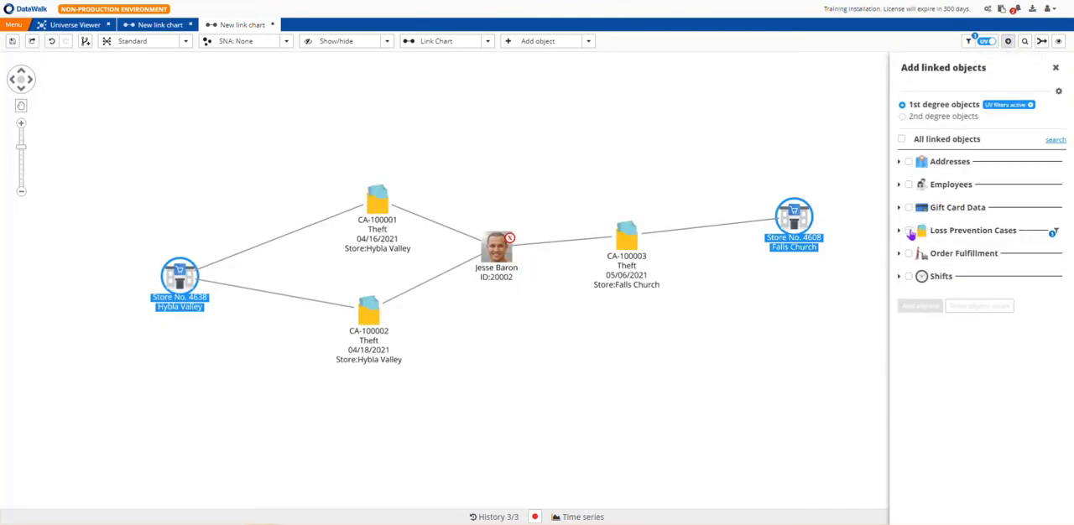
{"action": "left_click", "coordinate": [909, 232]}
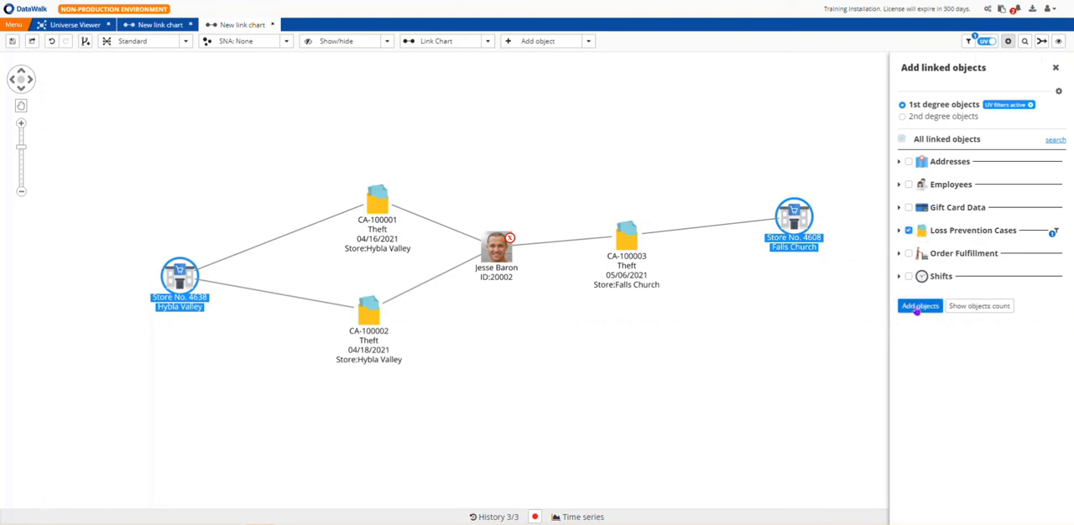
{"action": "left_click", "coordinate": [920, 306]}
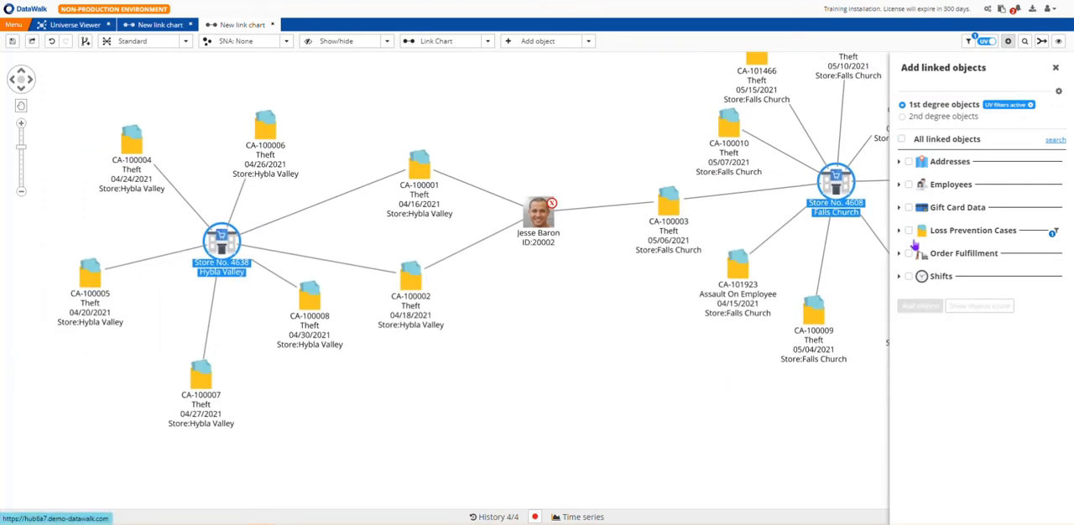
Add the stores' Shifts filtered to Position = Cashier onto the chart.
{"action": "left_click", "coordinate": [970, 40]}
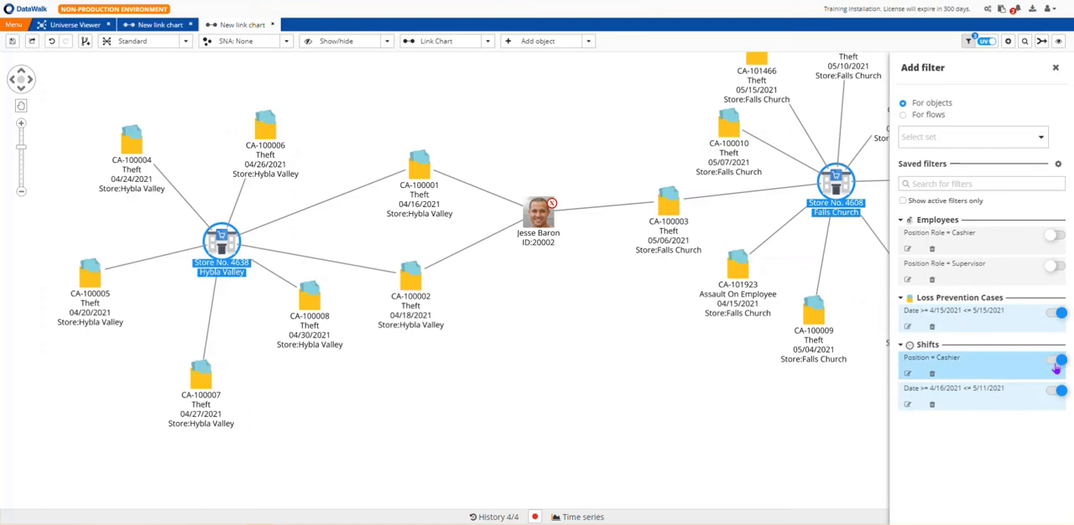
{"action": "left_click", "coordinate": [1041, 40]}
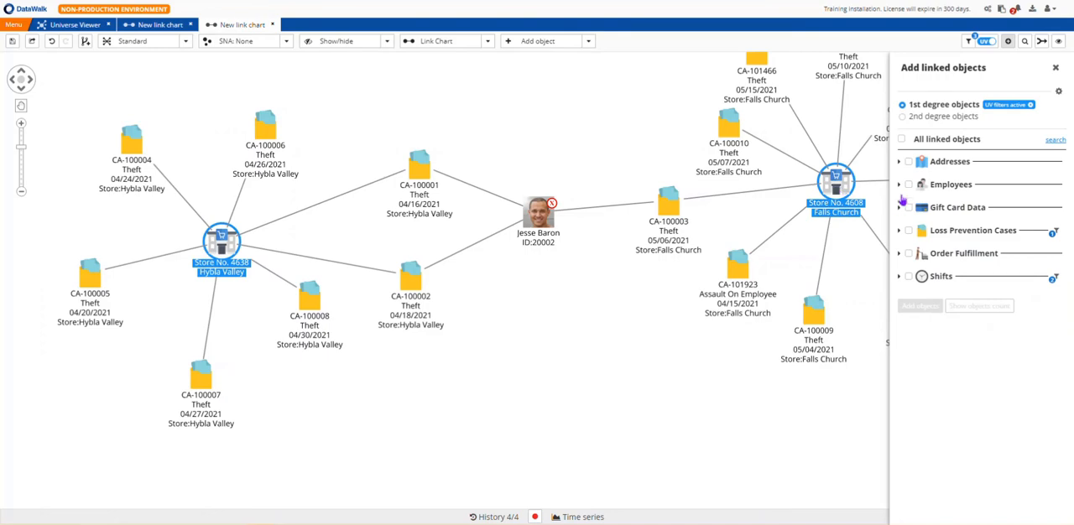
{"action": "left_click", "coordinate": [909, 276]}
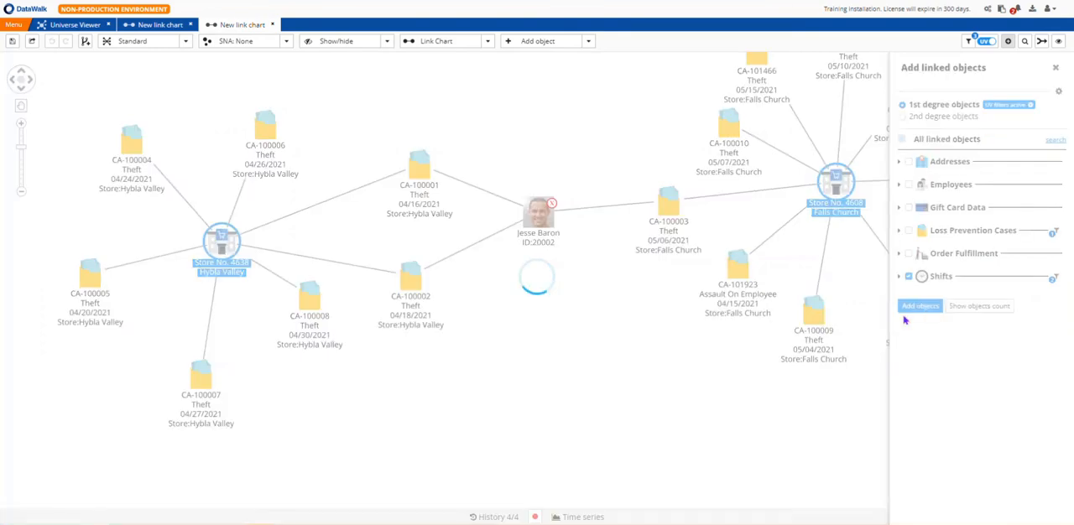
{"action": "left_click", "coordinate": [919, 305]}
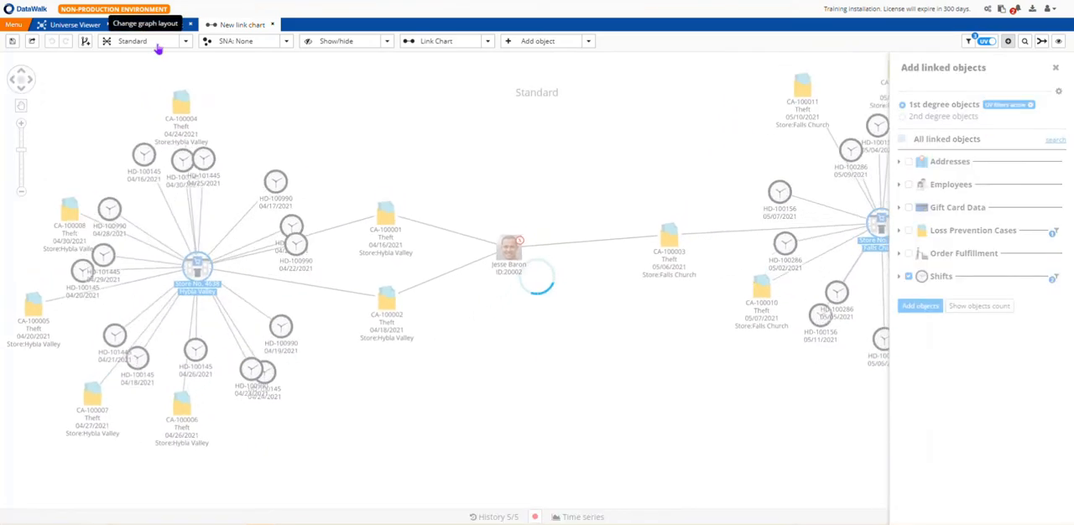
Apply the Standard layout and add the Employees who worked those cashier shifts.
{"action": "left_click", "coordinate": [920, 305]}
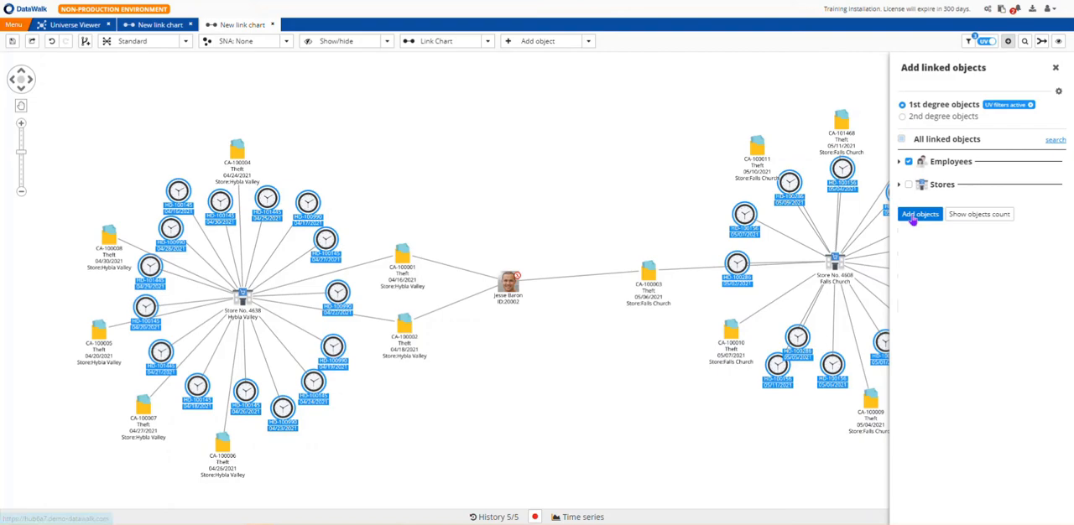
{"action": "left_click", "coordinate": [919, 214]}
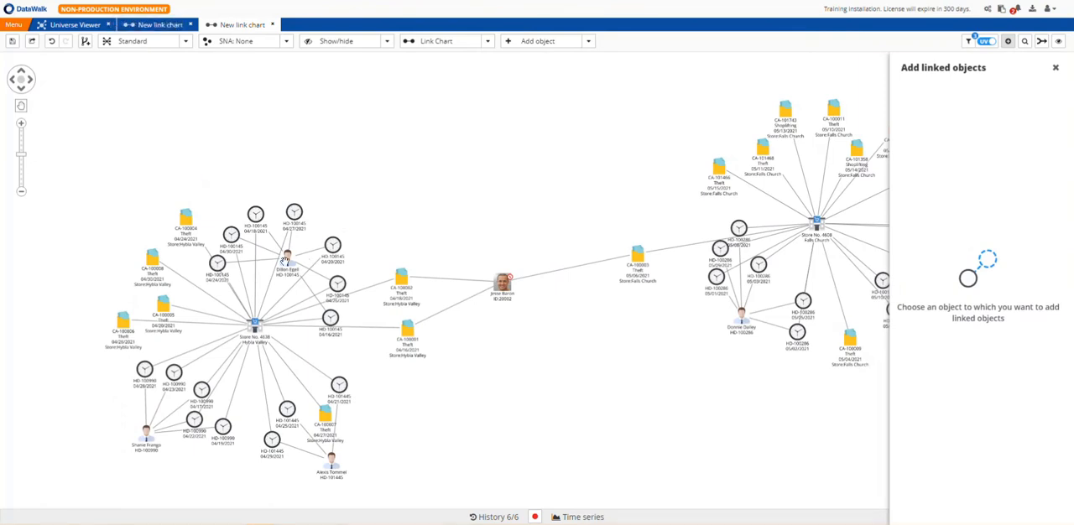
{"action": "left_click", "coordinate": [352, 151]}
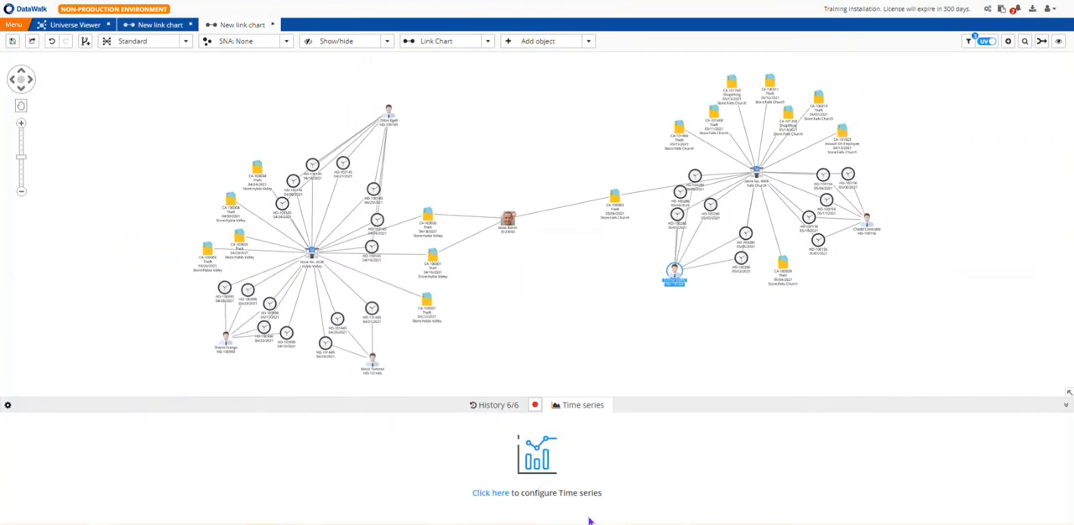
Configure a Loss Prevention Cases by Date series and add a second series for Shifts by Date.
{"action": "left_click", "coordinate": [490, 493]}
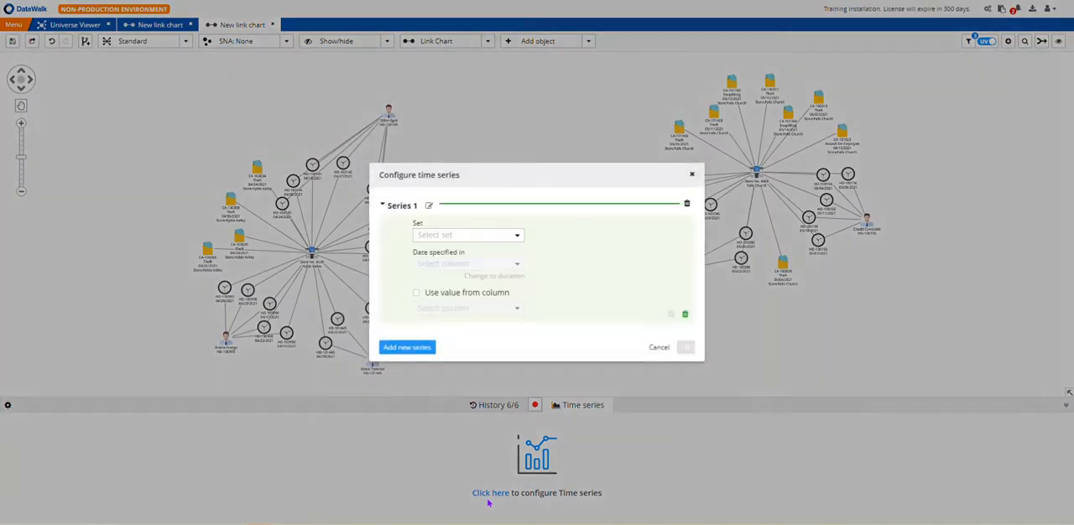
{"action": "left_click", "coordinate": [467, 235]}
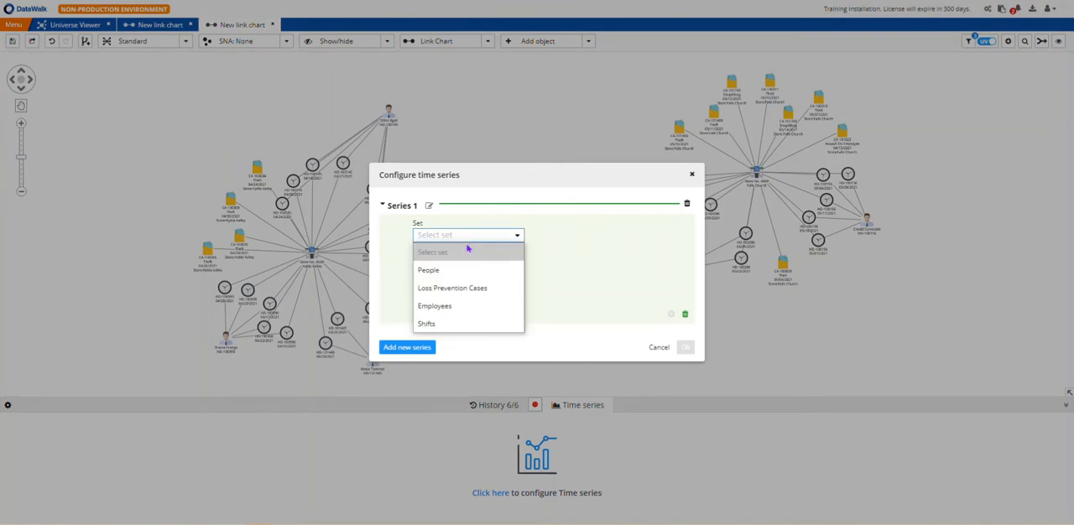
{"action": "left_click", "coordinate": [451, 289]}
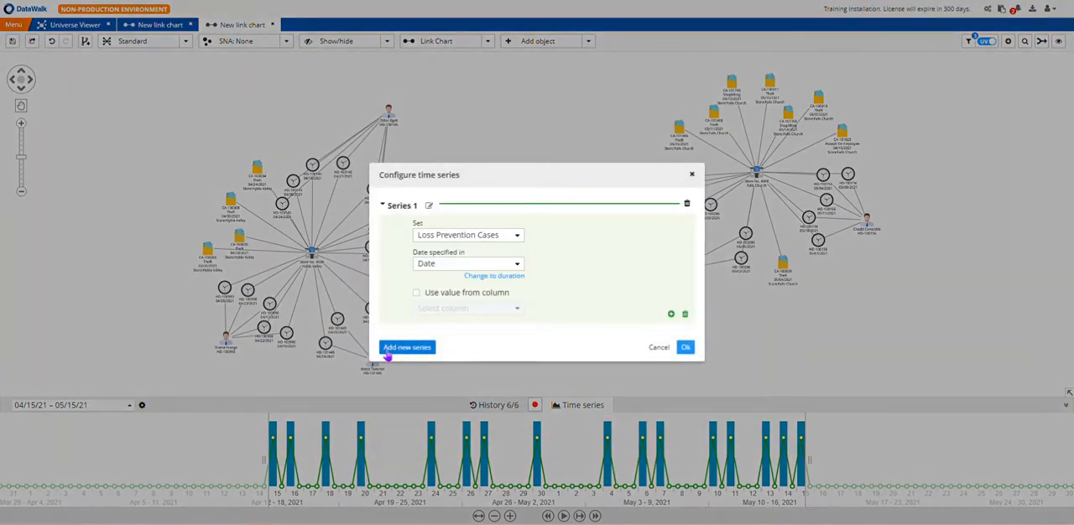
{"action": "left_click", "coordinate": [406, 347]}
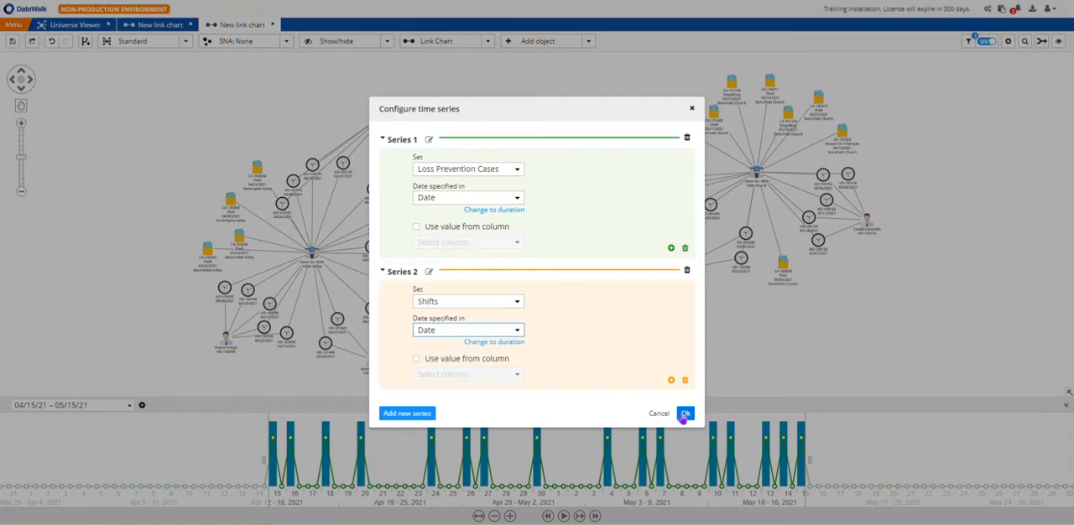
Apply the time series, step through dates, and set the window to 04/14/21–05/15/21.
{"action": "left_click", "coordinate": [684, 413]}
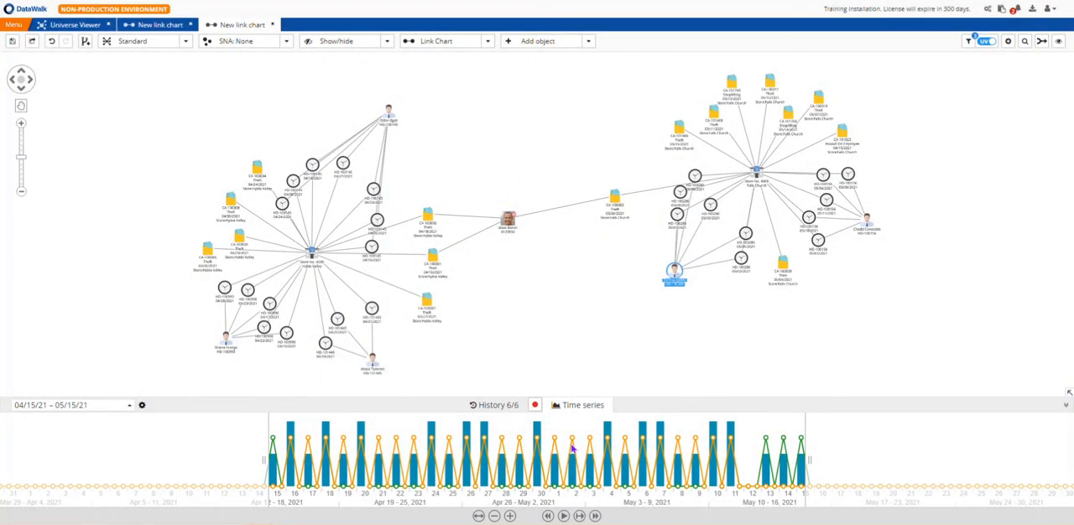
{"action": "mouse_move", "coordinate": [406, 427]}
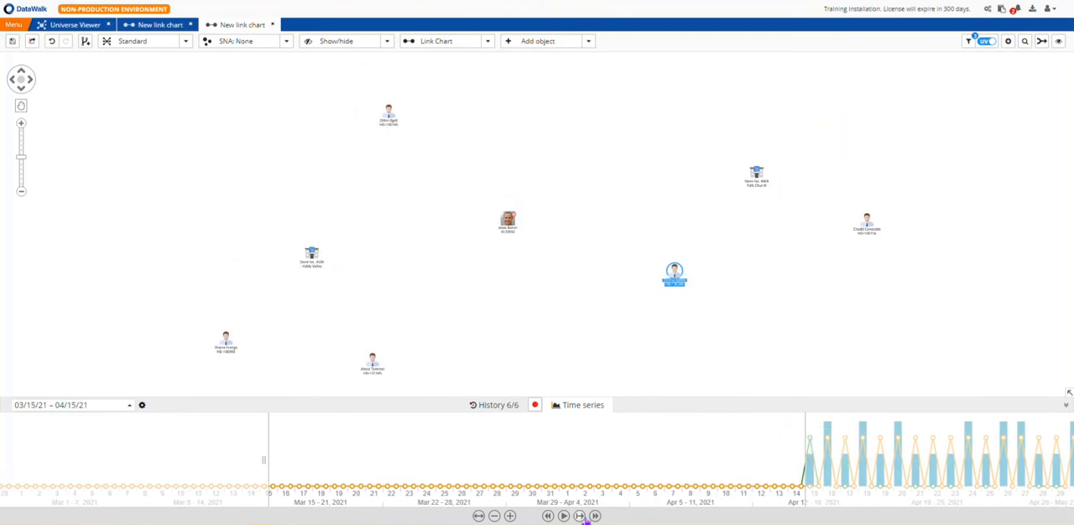
{"action": "left_click", "coordinate": [564, 517]}
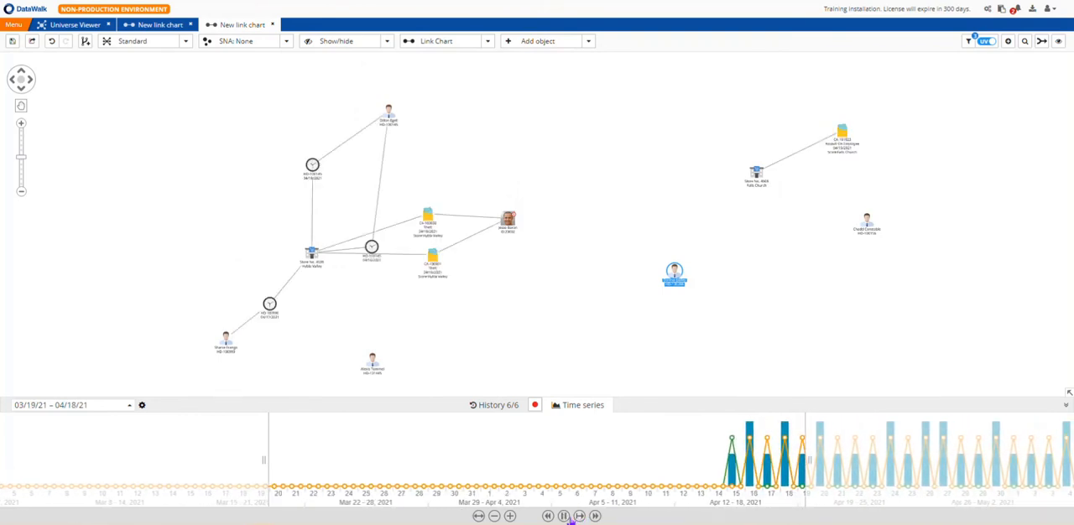
{"action": "left_click", "coordinate": [579, 517]}
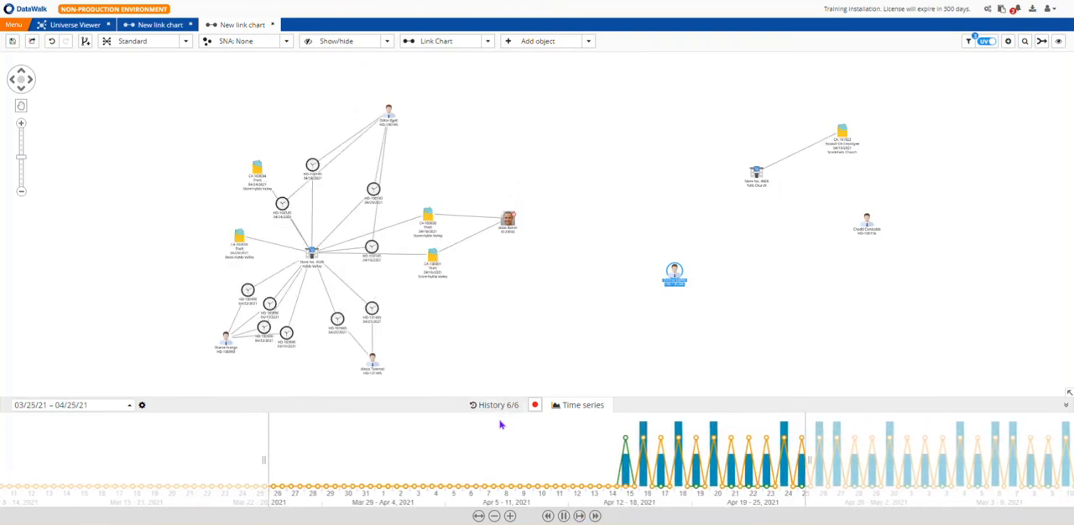
{"action": "left_click", "coordinate": [579, 516]}
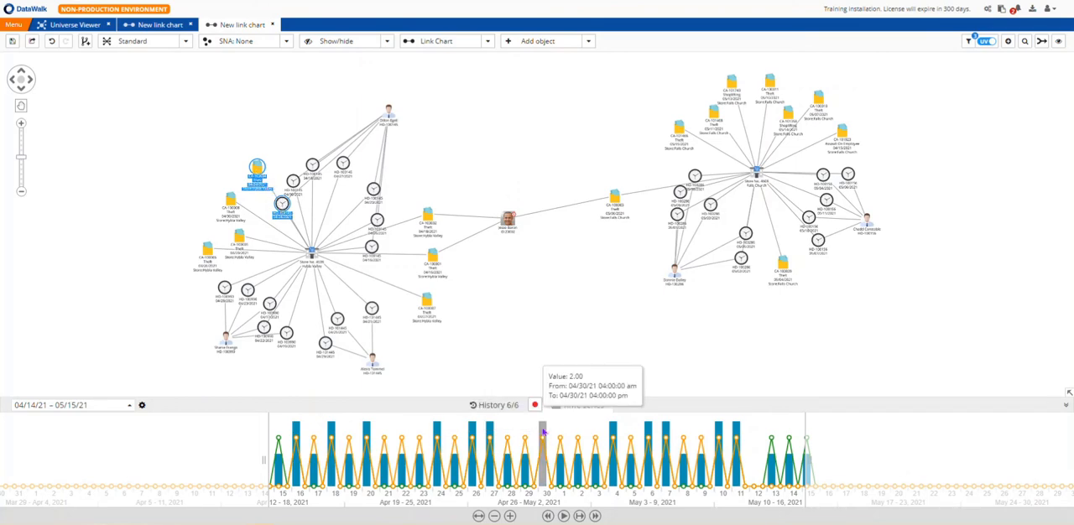
{"action": "left_click_drag", "start_coordinate": [540, 433], "coordinate": [613, 433]}
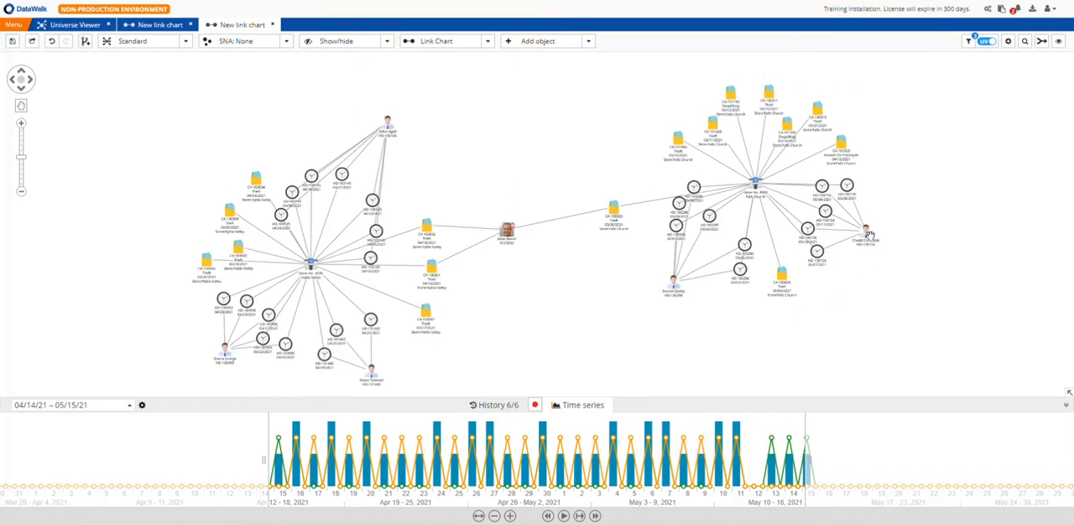
Move the lone employee node above the left store cluster higher up the chart.
{"action": "left_click", "coordinate": [386, 121]}
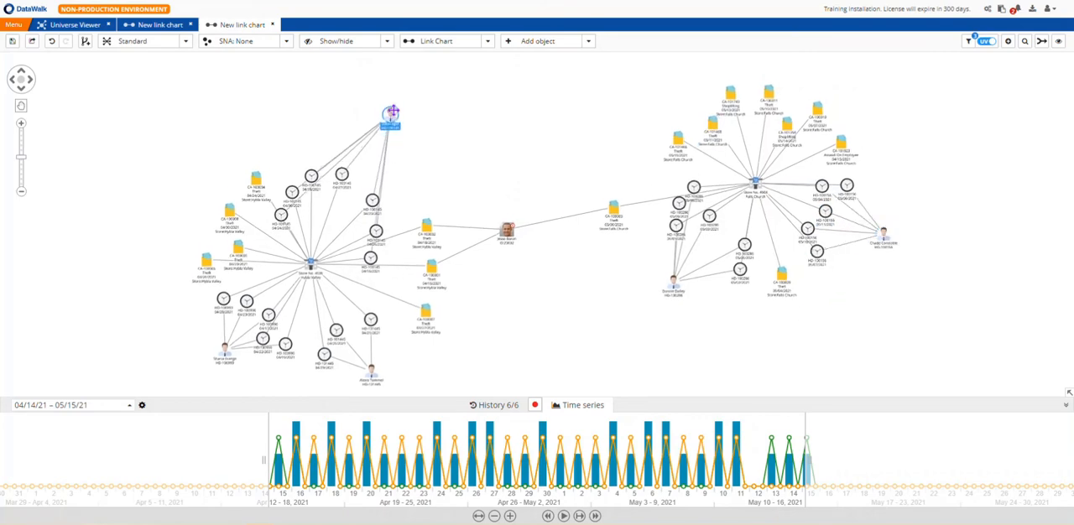
{"action": "left_click_drag", "start_coordinate": [391, 118], "coordinate": [406, 108]}
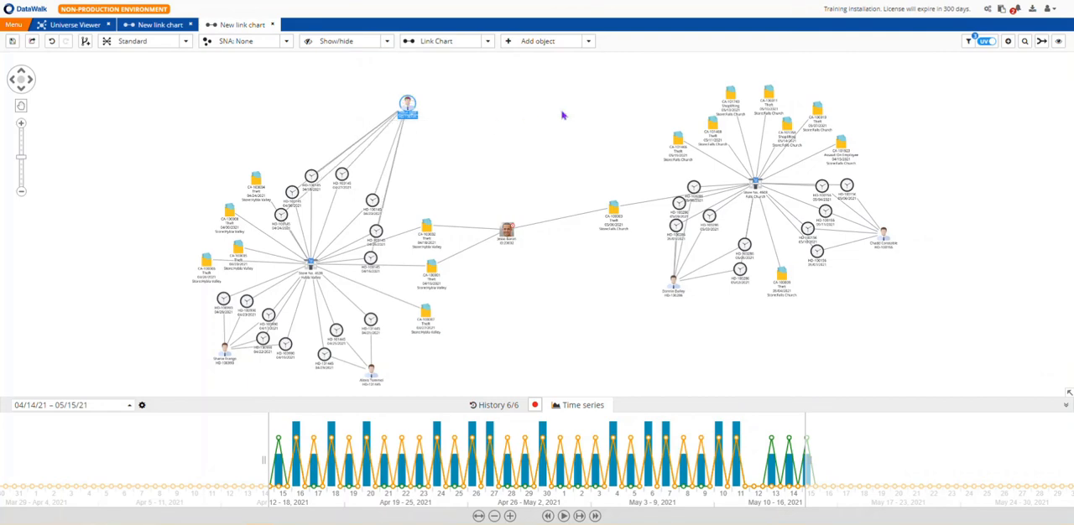
{"action": "mouse_move", "coordinate": [759, 180]}
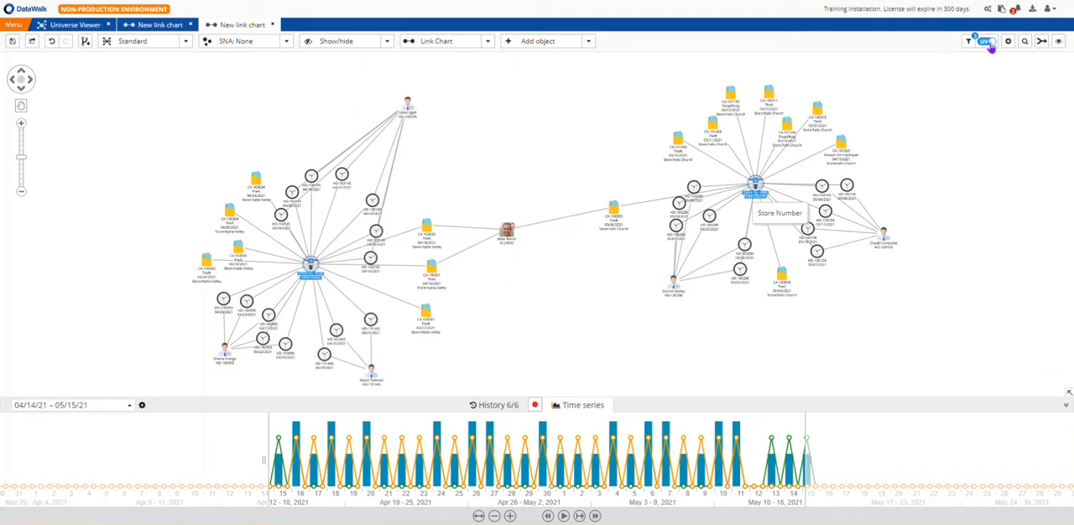
Add the Shifts linked to the network's objects, bringing further shift and employee records onto the chart.
{"action": "left_click", "coordinate": [968, 41]}
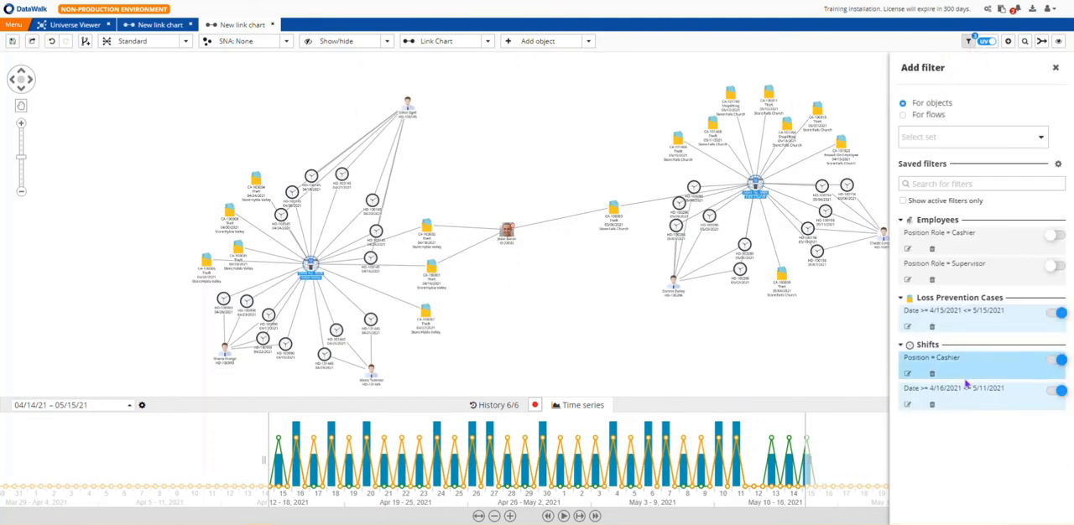
{"action": "left_click", "coordinate": [1054, 359]}
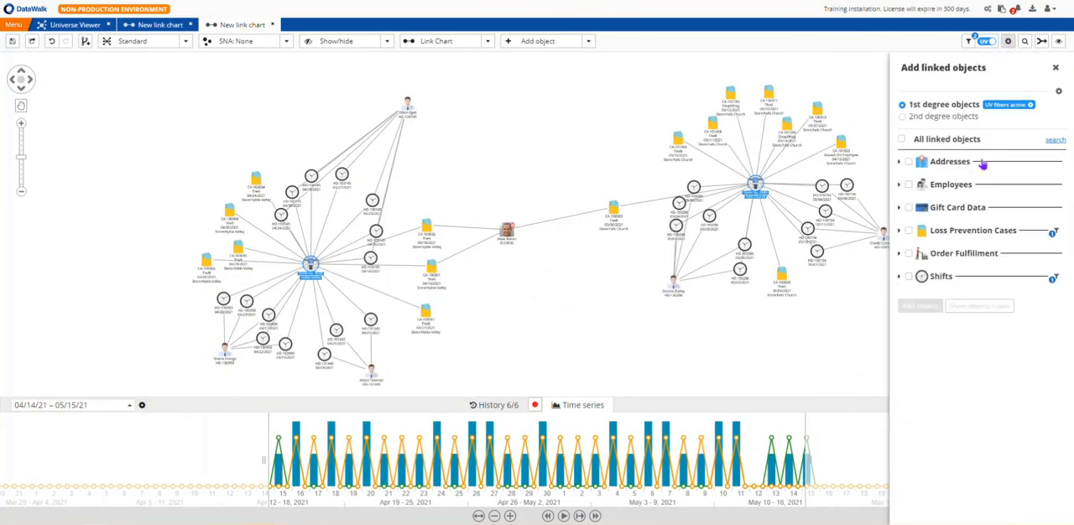
{"action": "left_click", "coordinate": [908, 275]}
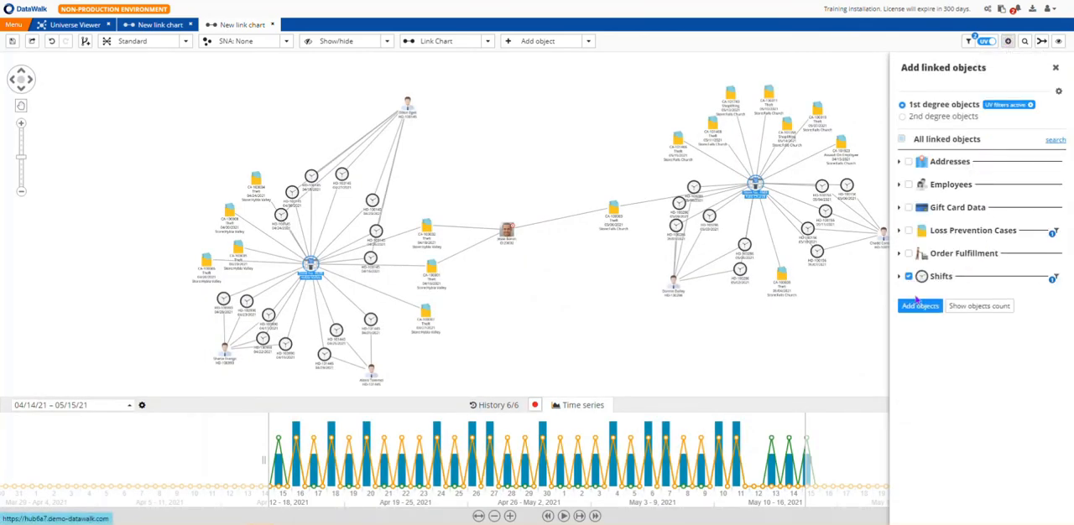
{"action": "left_click", "coordinate": [919, 305]}
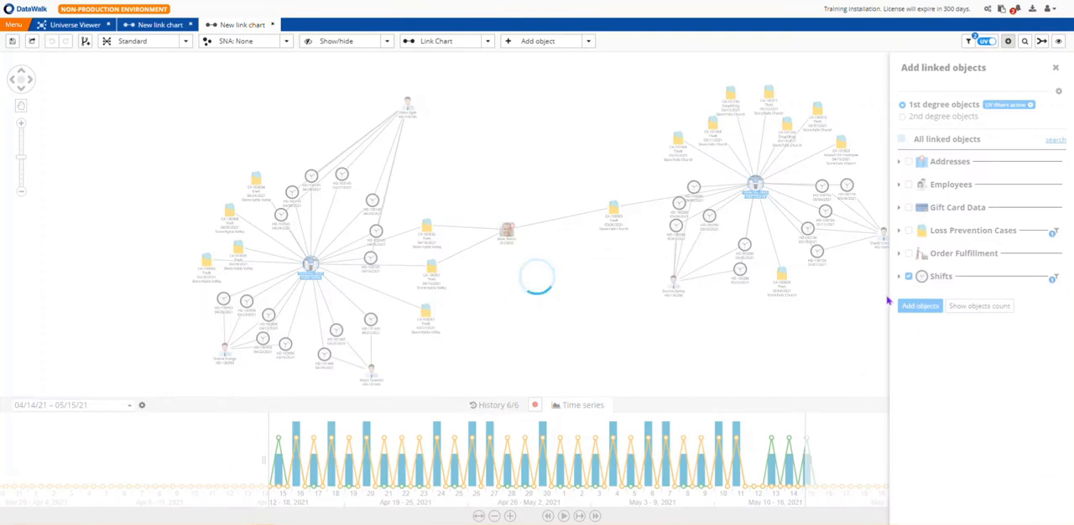
{"action": "left_click", "coordinate": [920, 305]}
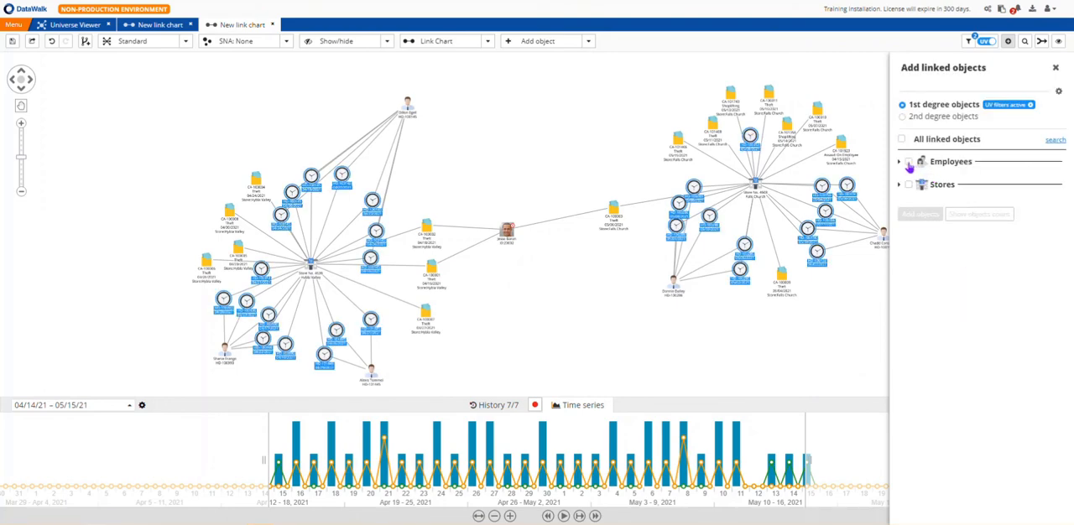
{"action": "left_click", "coordinate": [909, 161]}
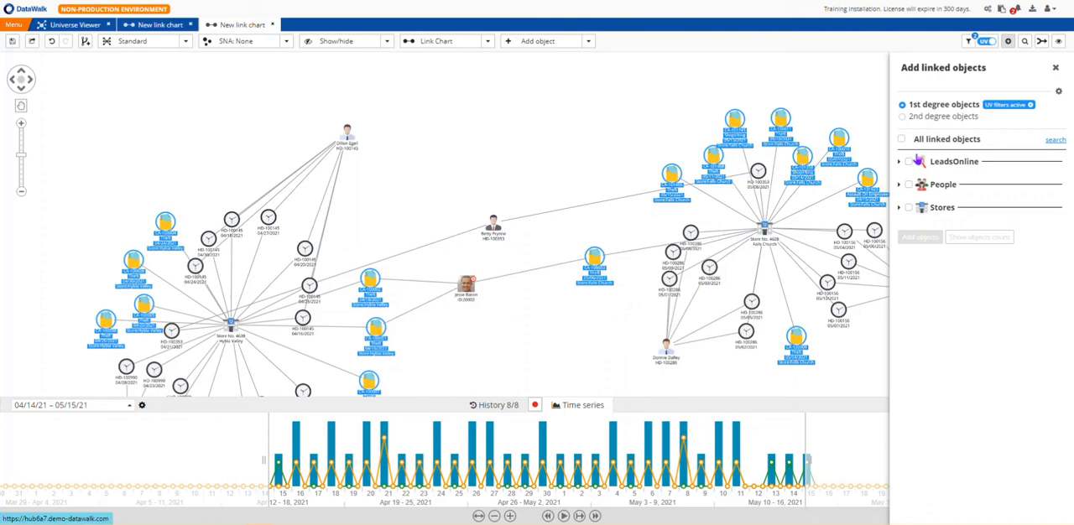
Add the linked LeadsOnline pawn-shop records to the network's objects on the chart.
{"action": "left_click", "coordinate": [919, 236]}
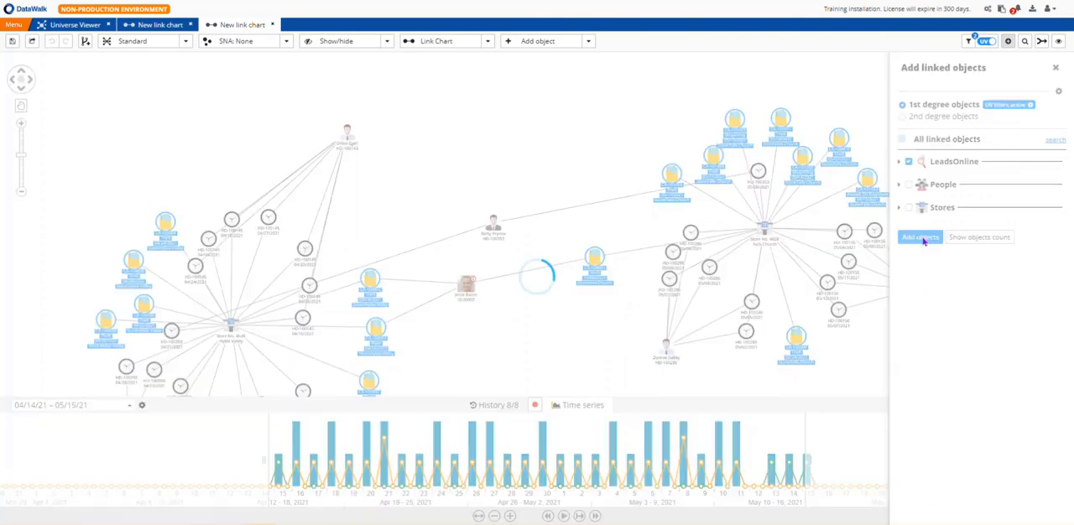
{"action": "left_click", "coordinate": [920, 236]}
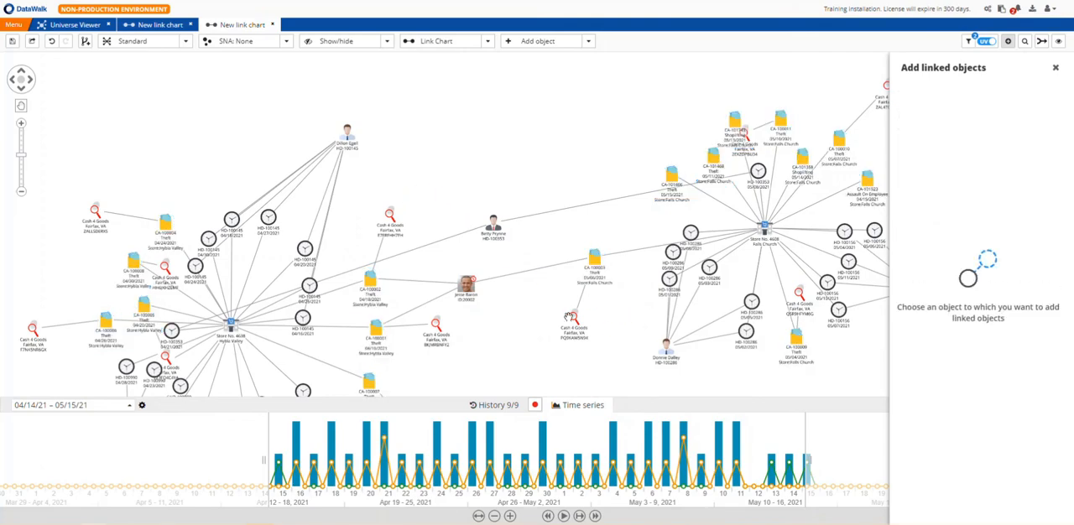
{"action": "left_click", "coordinate": [584, 265]}
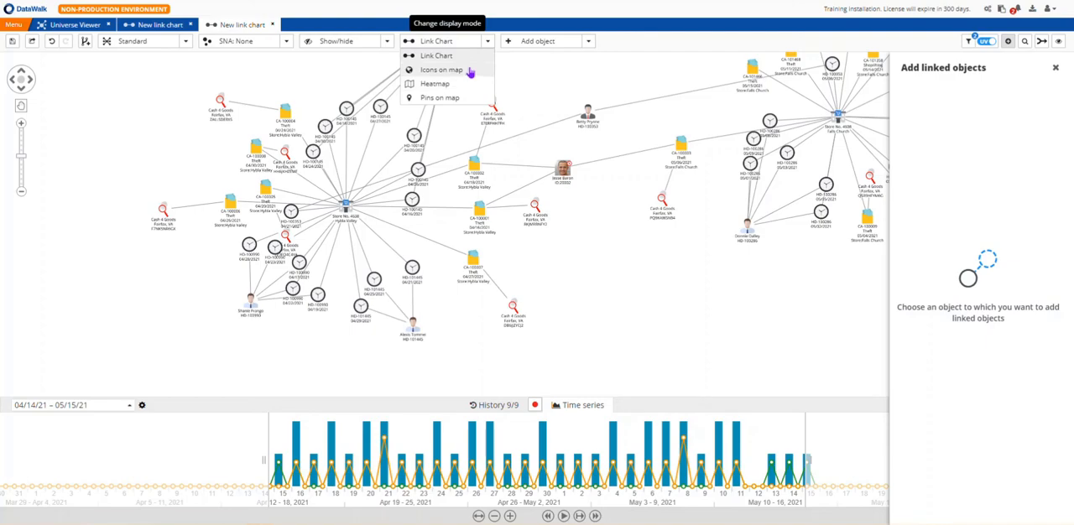
{"action": "left_click", "coordinate": [440, 70]}
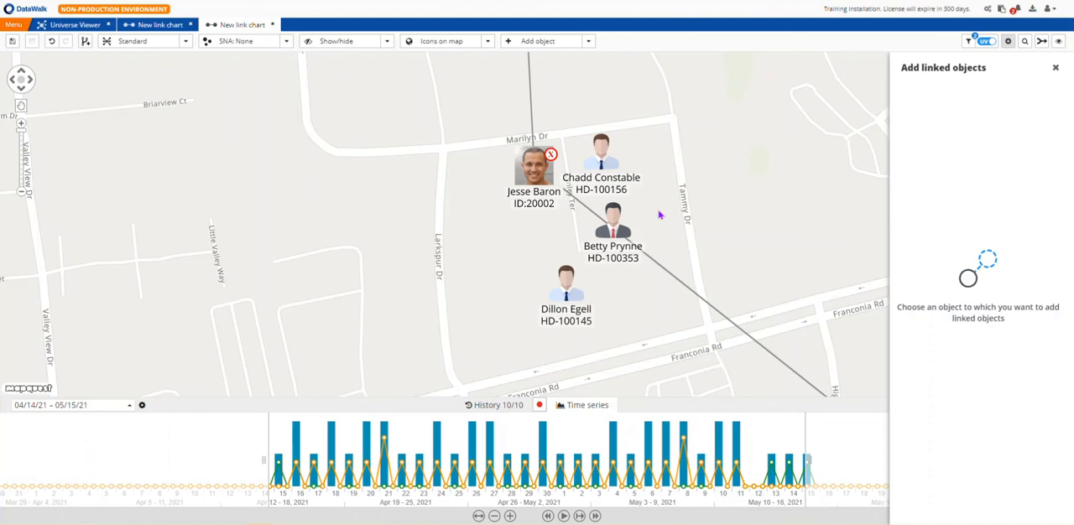
{"action": "mouse_move", "coordinate": [536, 151]}
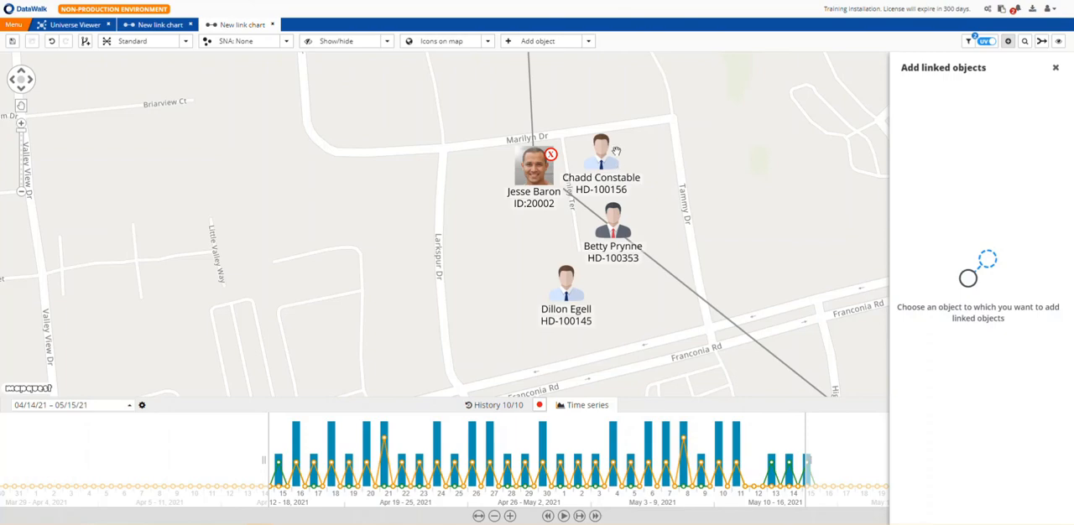
{"action": "mouse_move", "coordinate": [624, 165]}
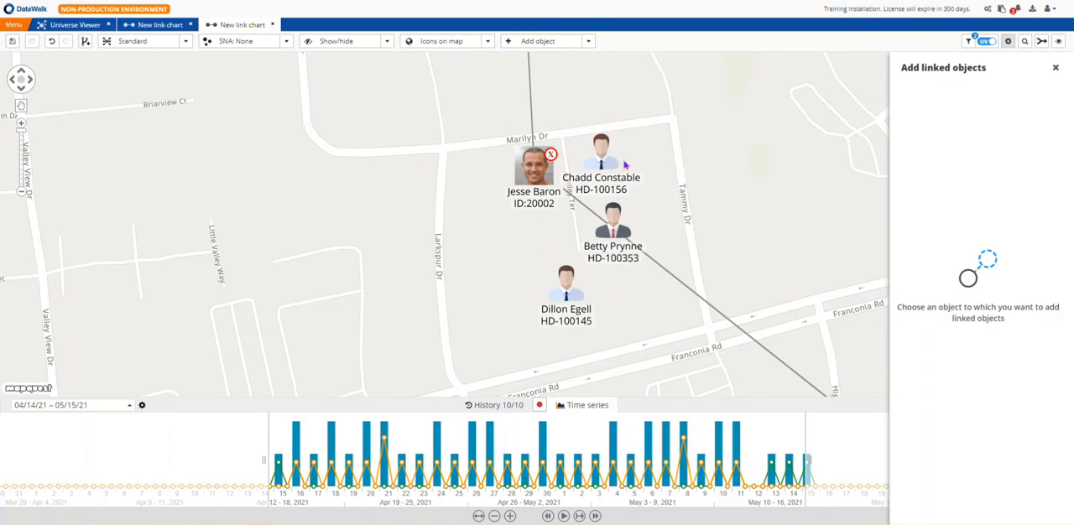
{"action": "scroll", "scroll_direction": "down", "scroll_amount": 3}
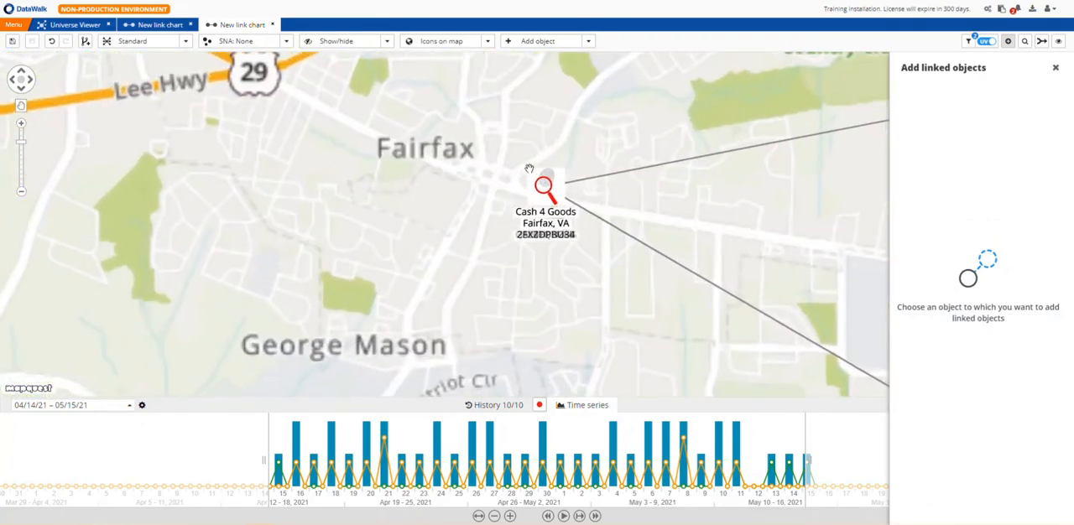
{"action": "scroll", "scroll_direction": "down", "scroll_amount": 3}
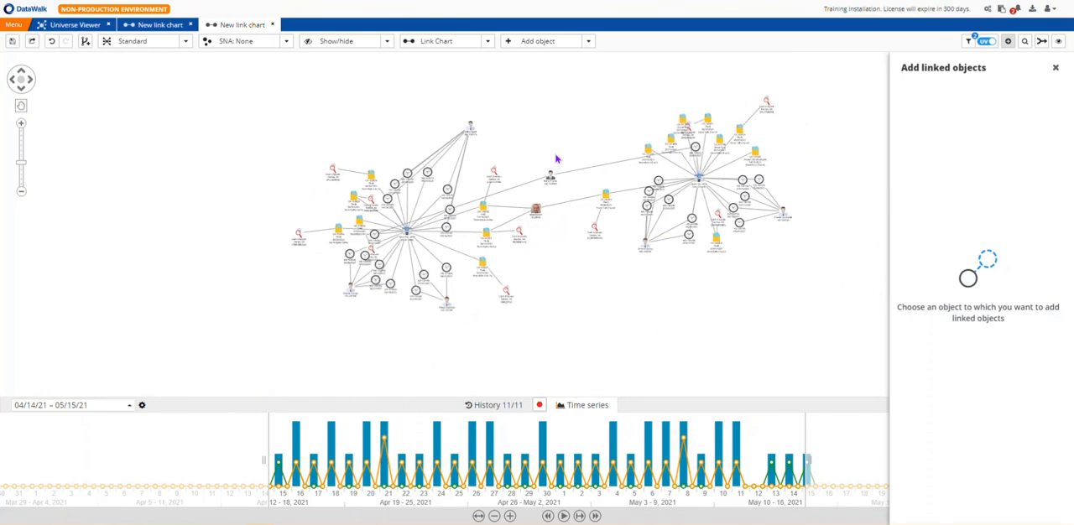
{"action": "mouse_move", "coordinate": [542, 143]}
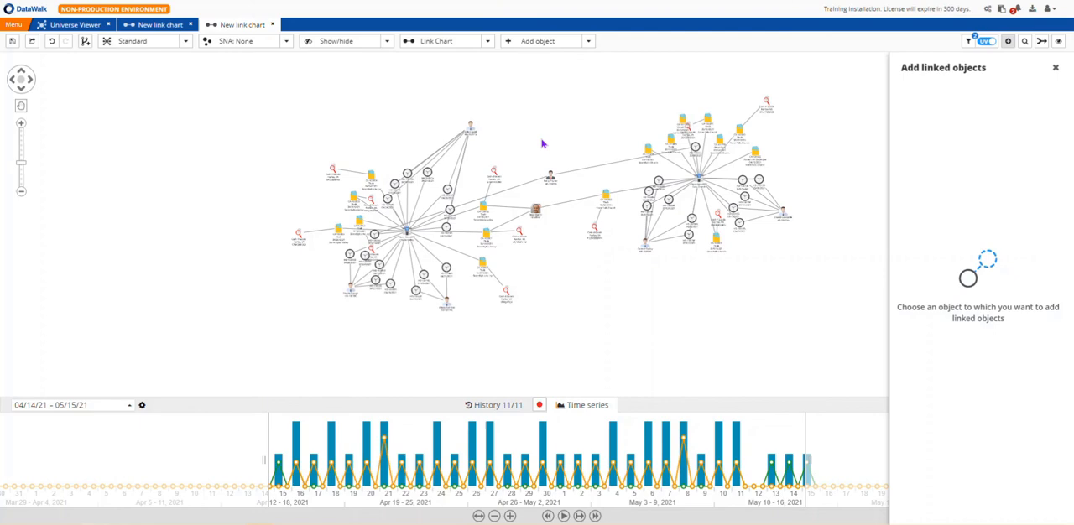
{"action": "mouse_move", "coordinate": [526, 155]}
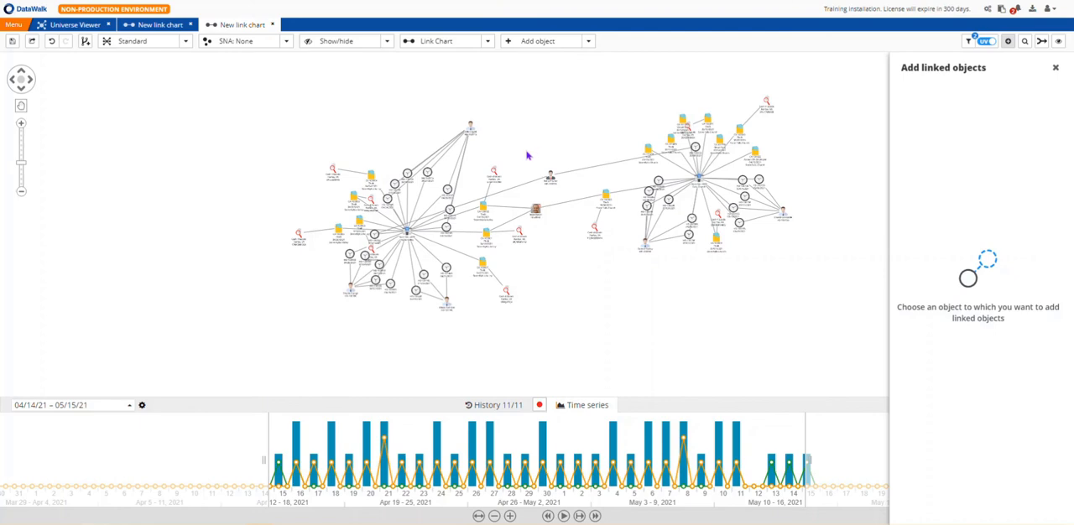
{"action": "mouse_move", "coordinate": [556, 208]}
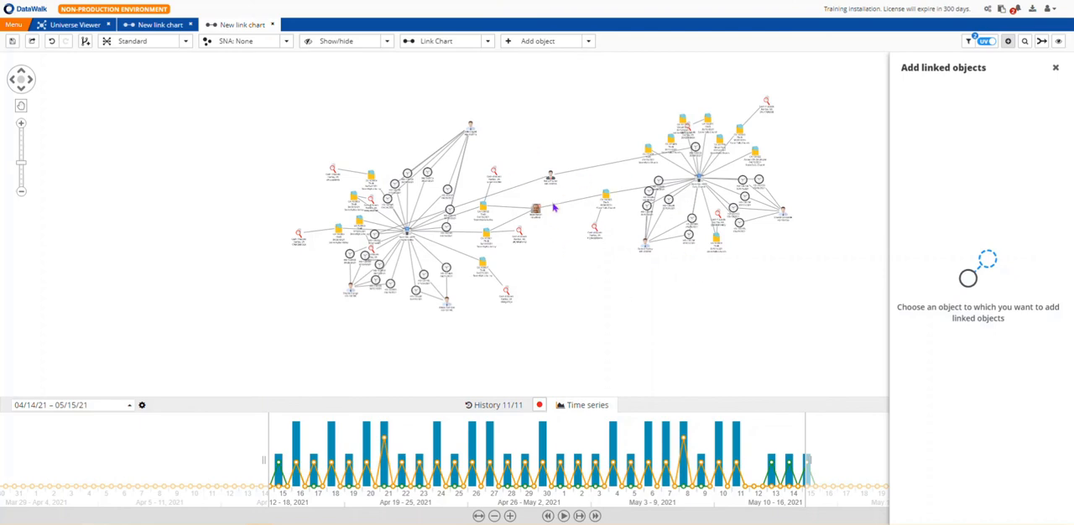
{"action": "mouse_move", "coordinate": [554, 243]}
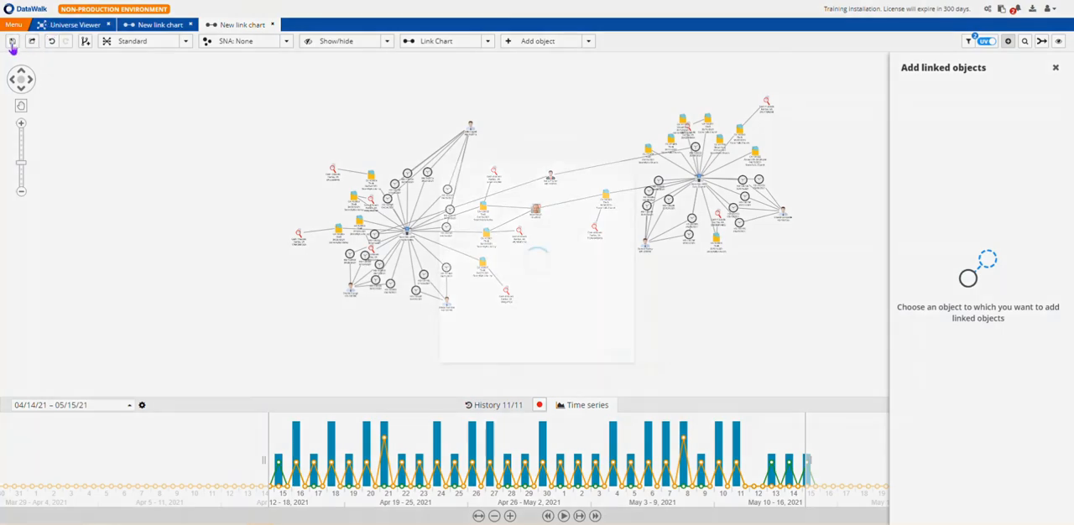
Export the theft-network link chart as a PNG image with the default file name.
{"action": "left_click", "coordinate": [11, 40]}
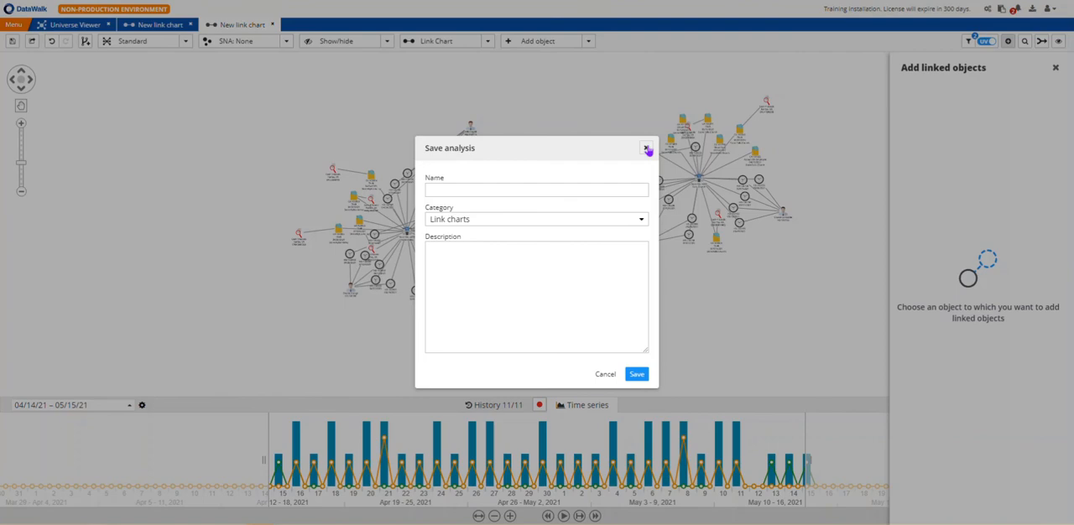
{"action": "left_click", "coordinate": [648, 147]}
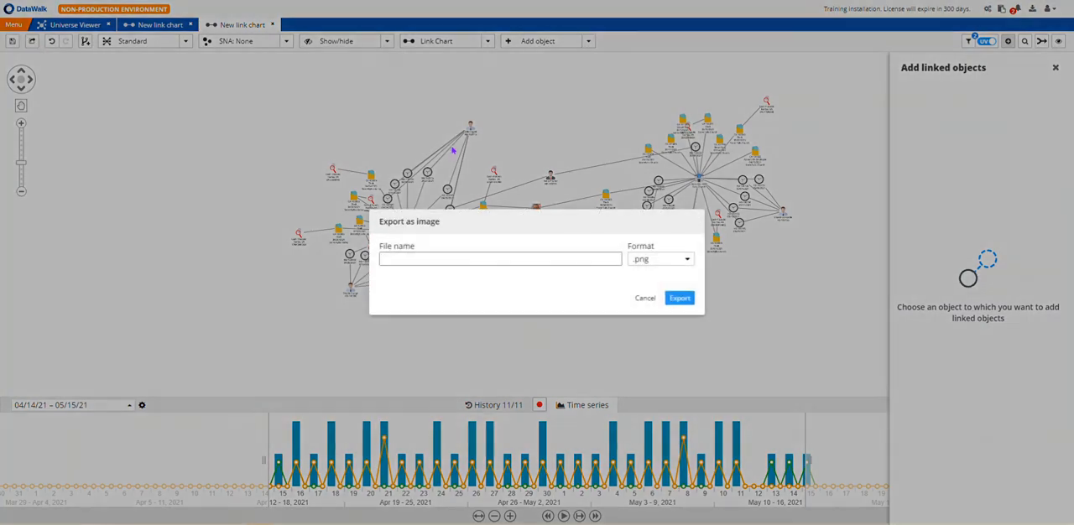
{"action": "left_click", "coordinate": [500, 258]}
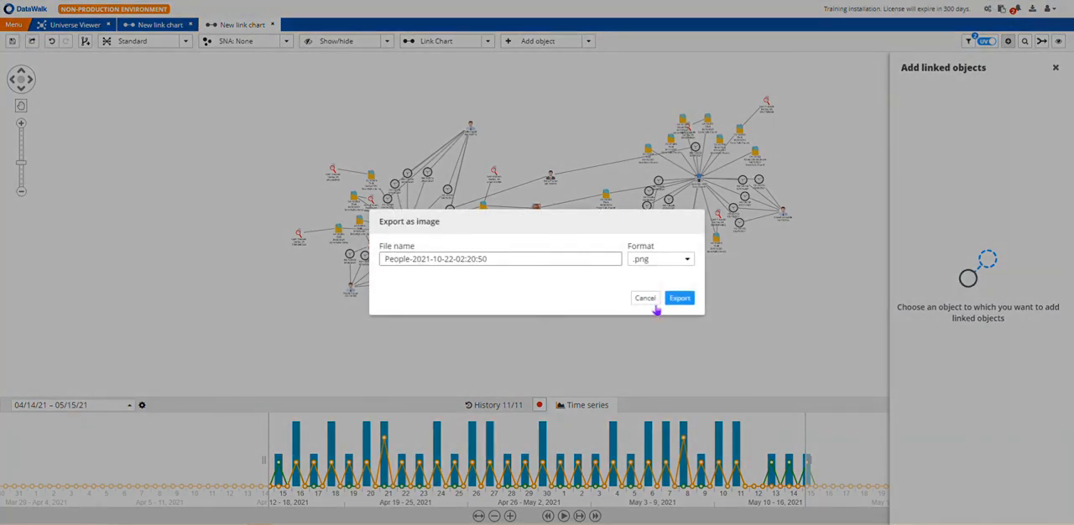
{"action": "left_click", "coordinate": [645, 299]}
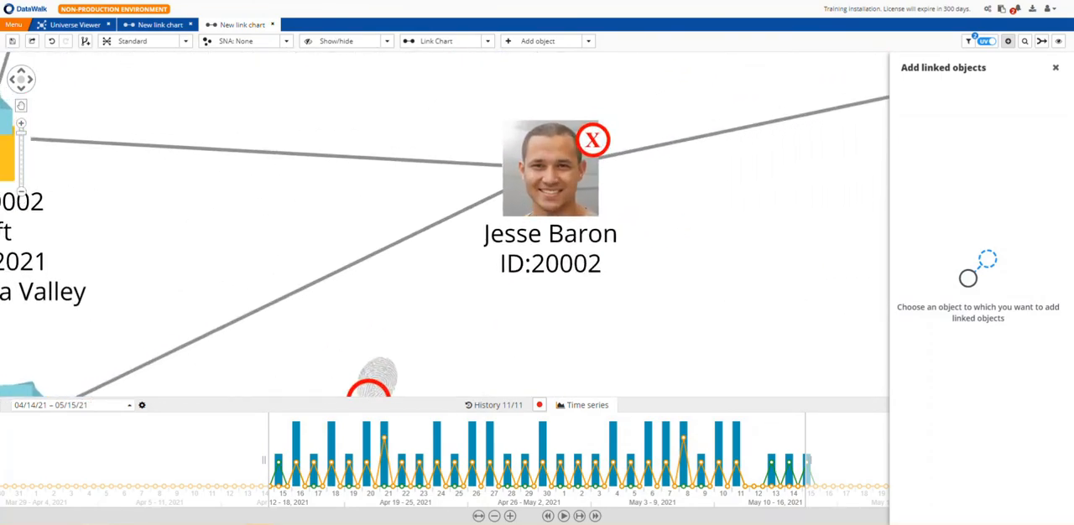
{"action": "mouse_move", "coordinate": [501, 192]}
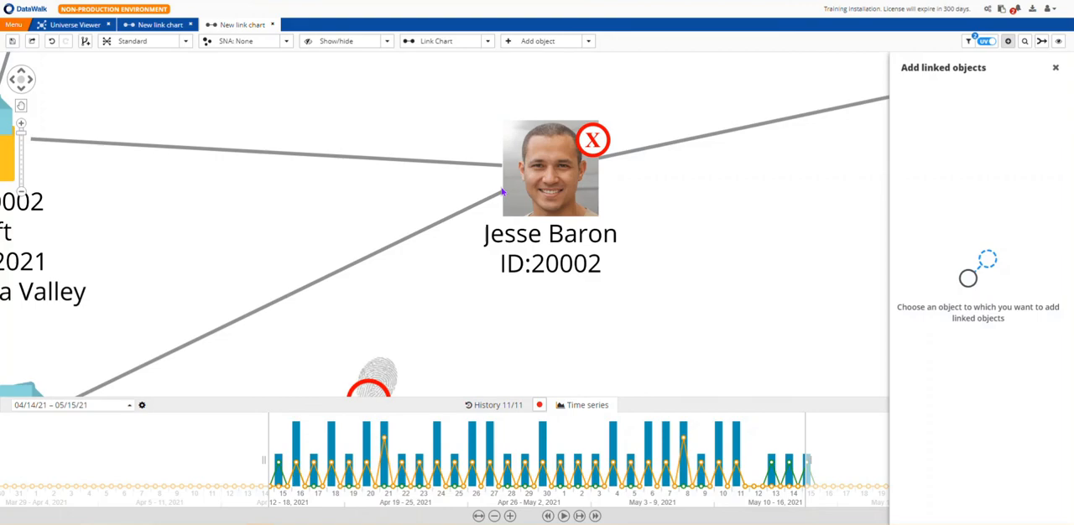
{"action": "right_click", "coordinate": [551, 168]}
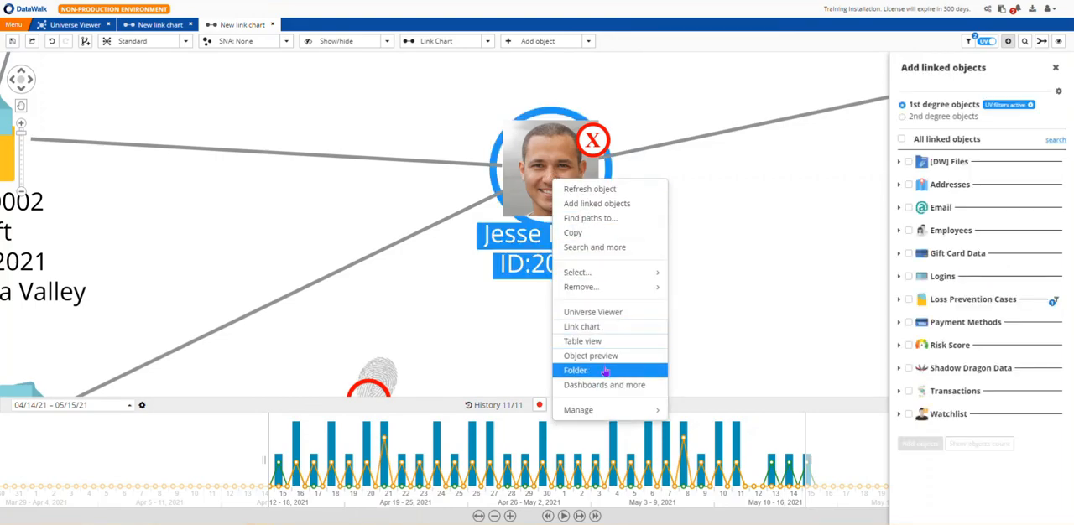
{"action": "left_click", "coordinate": [574, 369]}
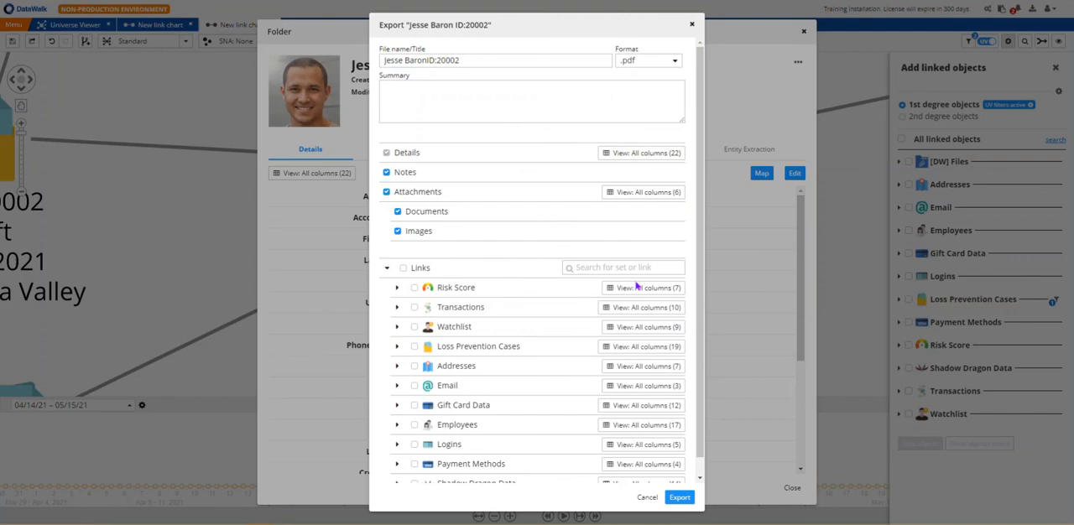
{"action": "left_click", "coordinate": [679, 497]}
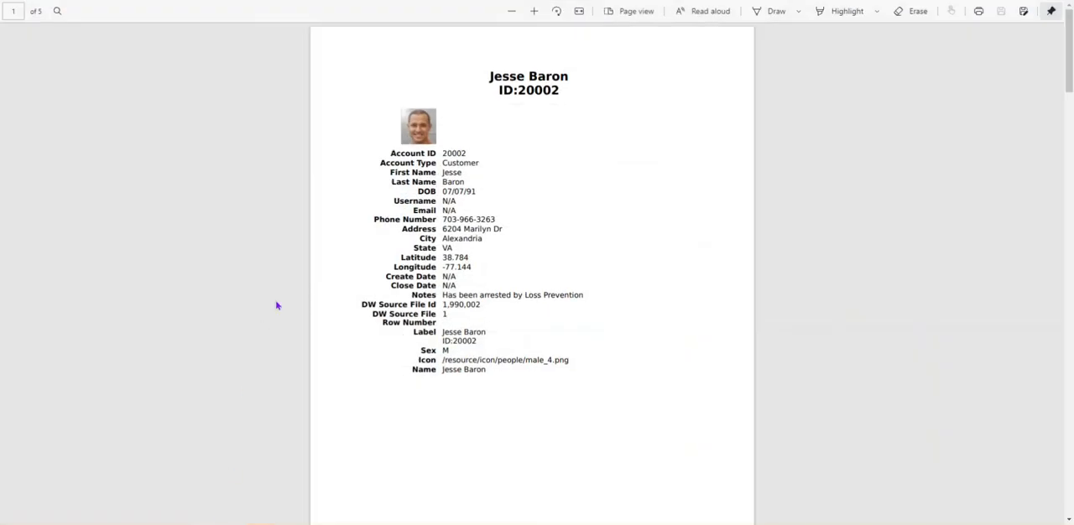
{"action": "scroll", "scroll_direction": "down", "scroll_amount": 3}
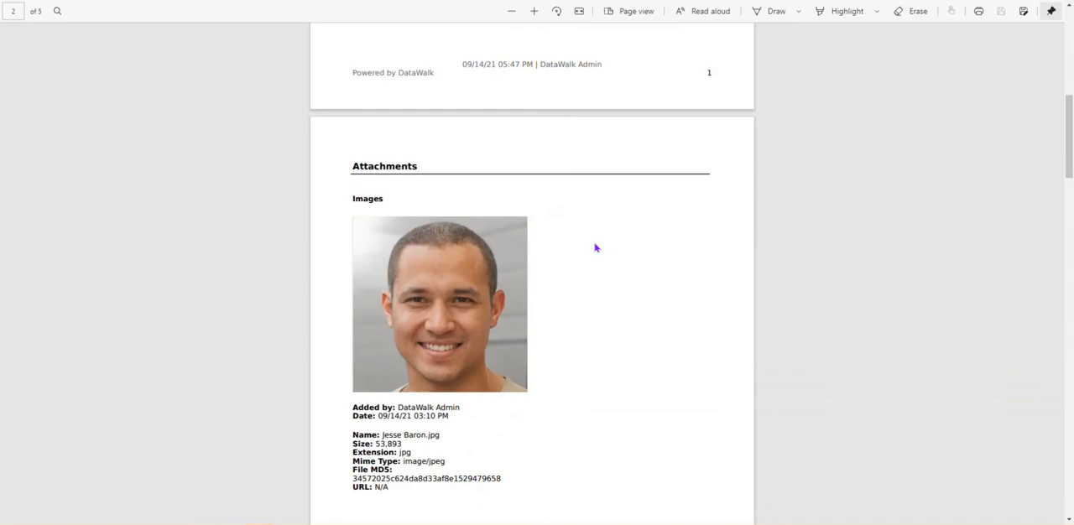
{"action": "scroll", "scroll_direction": "down", "scroll_amount": 3}
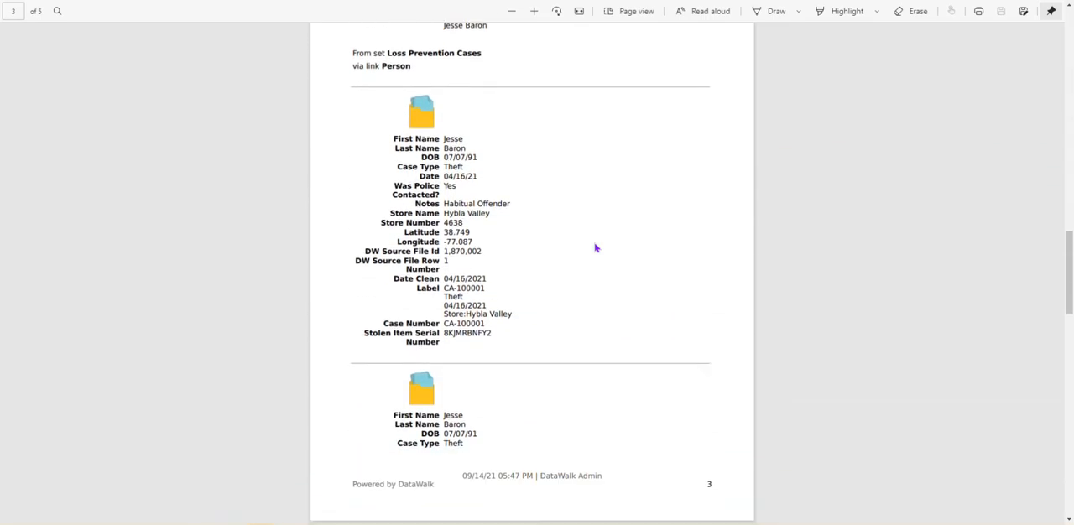